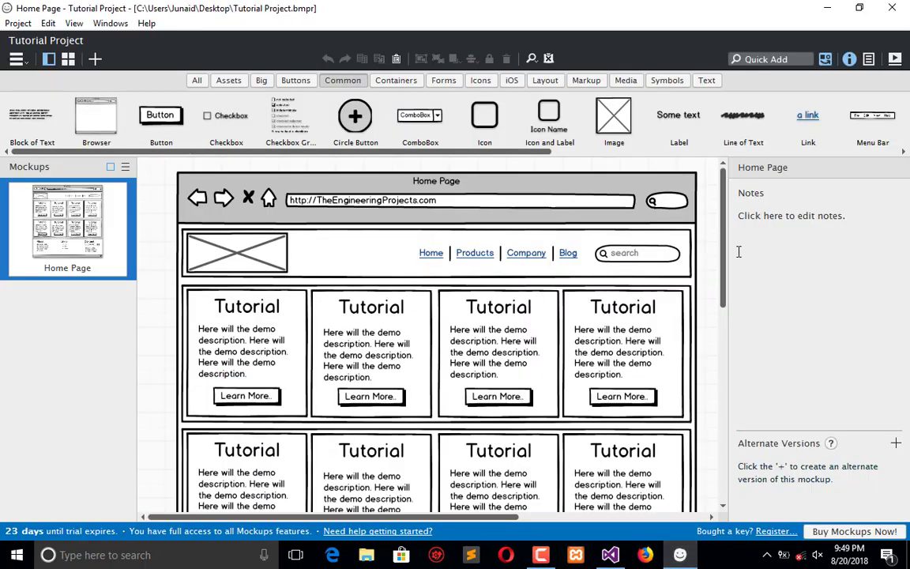
- Rename the newly added blank mockup to 'Menu Location' in the Rename Mockup dialog
{"action": "scroll", "scroll_direction": "down", "scroll_amount": 3}
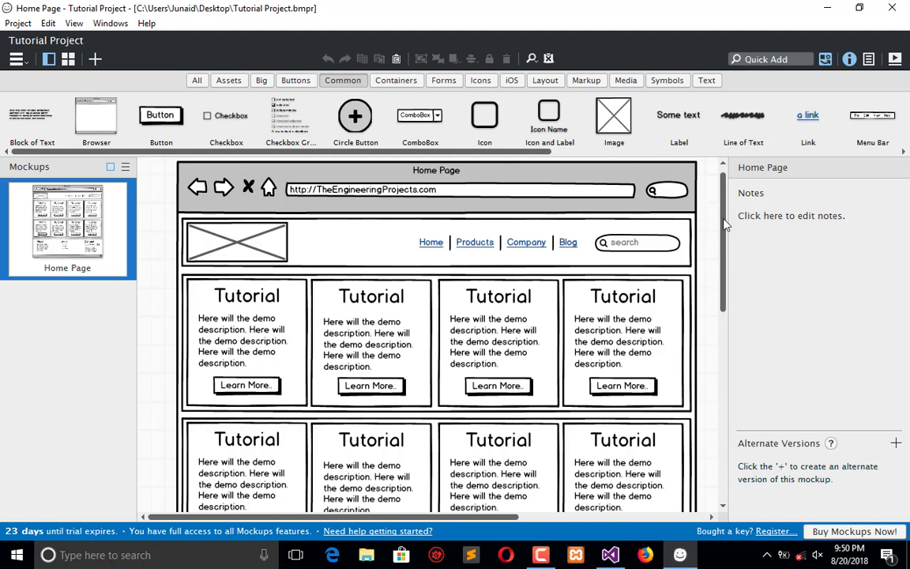
{"action": "scroll", "scroll_direction": "down", "scroll_amount": 3}
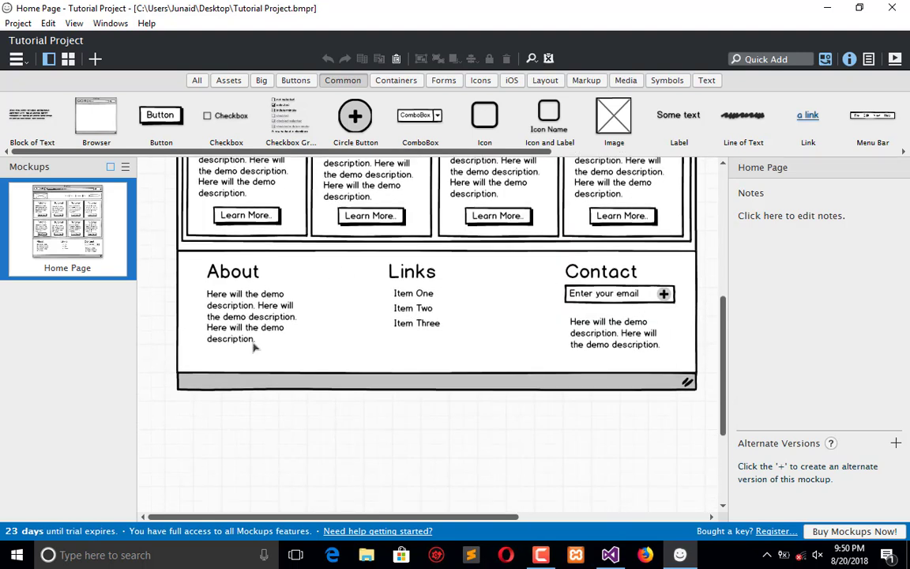
{"action": "mouse_move", "coordinate": [708, 310]}
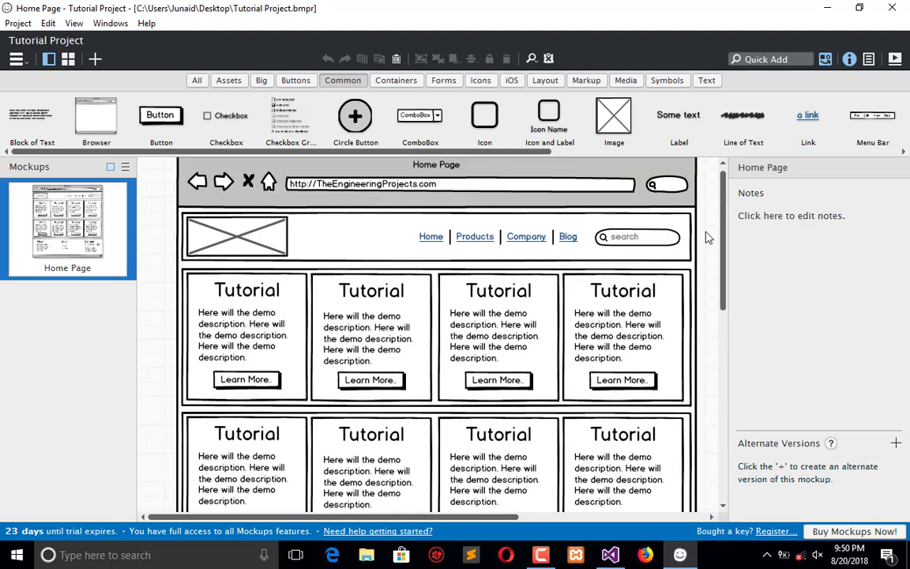
{"action": "scroll", "scroll_direction": "down", "scroll_amount": 3}
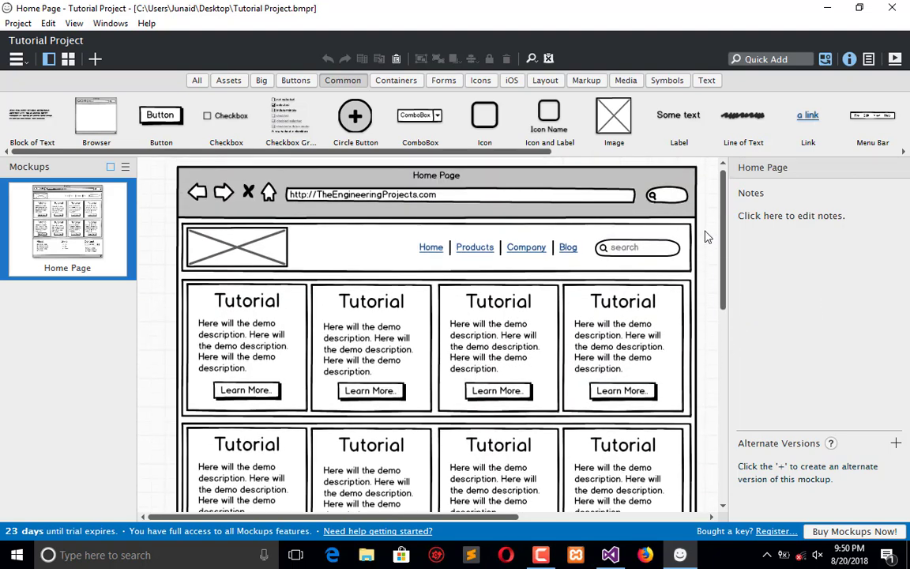
{"action": "mouse_move", "coordinate": [303, 208]}
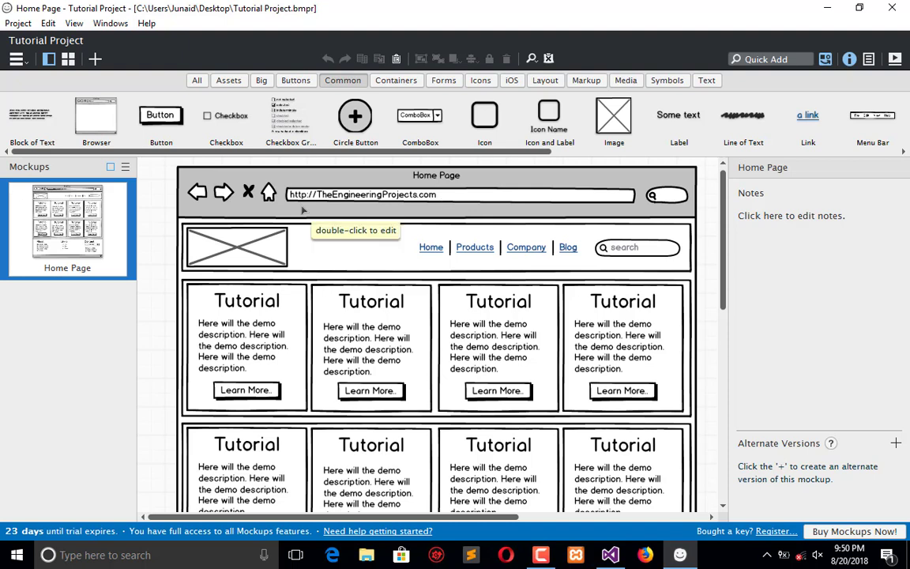
{"action": "mouse_move", "coordinate": [714, 299]}
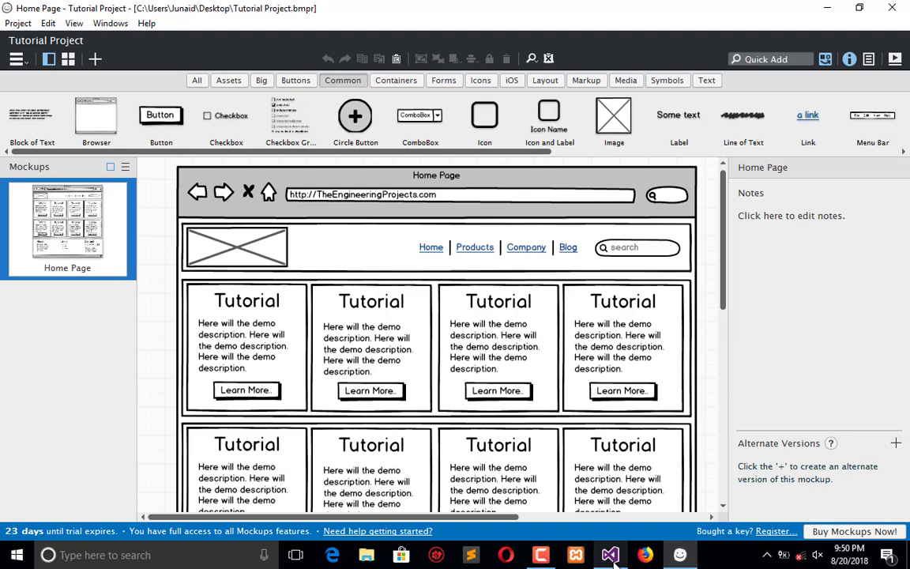
{"action": "mouse_move", "coordinate": [704, 281]}
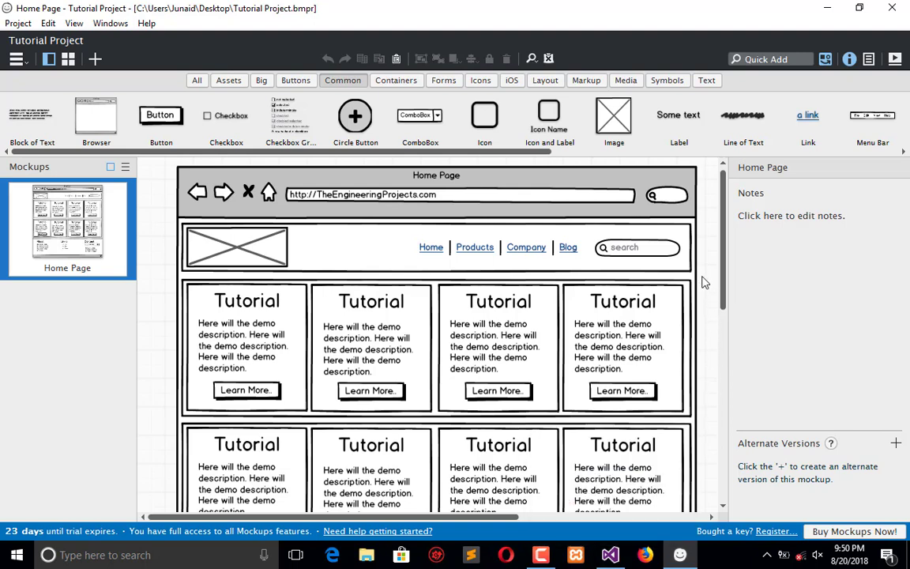
{"action": "mouse_move", "coordinate": [455, 267]}
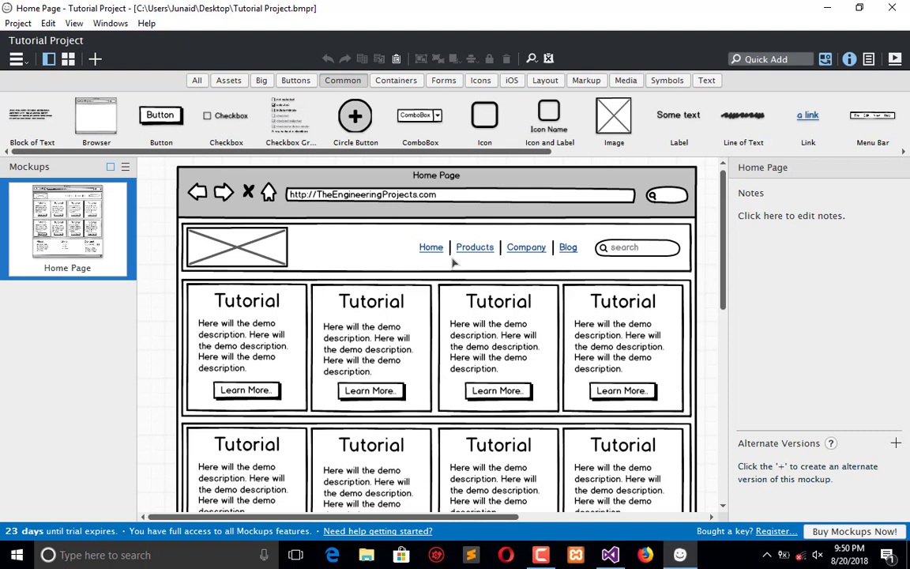
{"action": "mouse_move", "coordinate": [462, 268]}
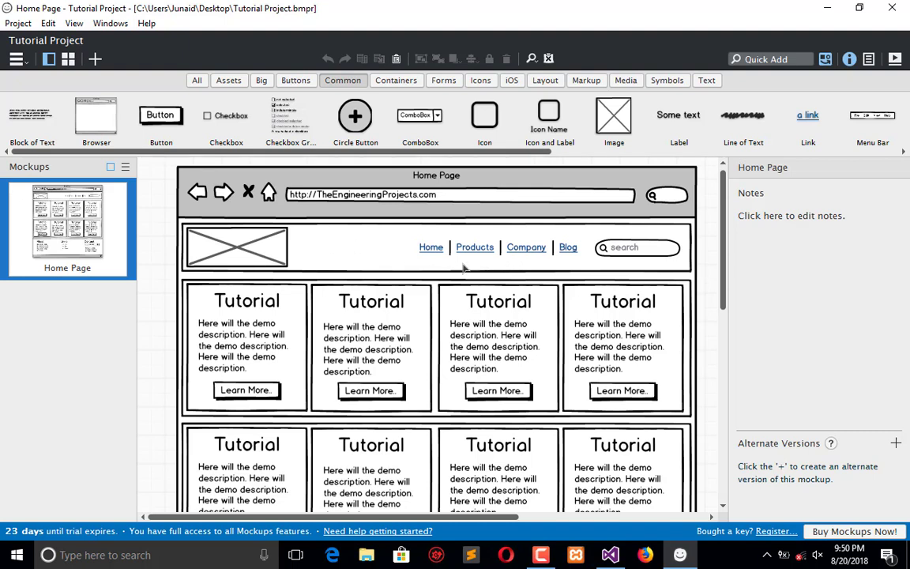
{"action": "mouse_move", "coordinate": [406, 239]}
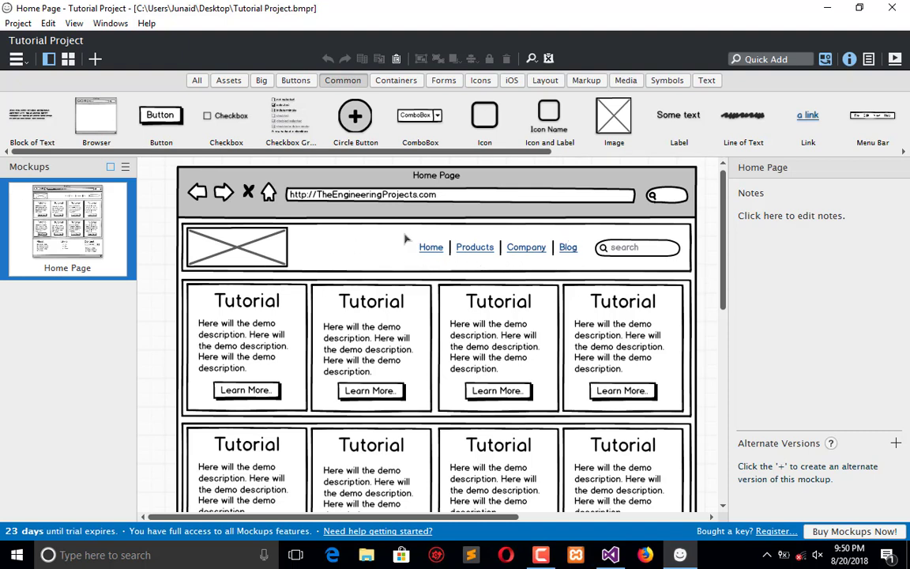
{"action": "scroll", "scroll_direction": "down", "scroll_amount": 3}
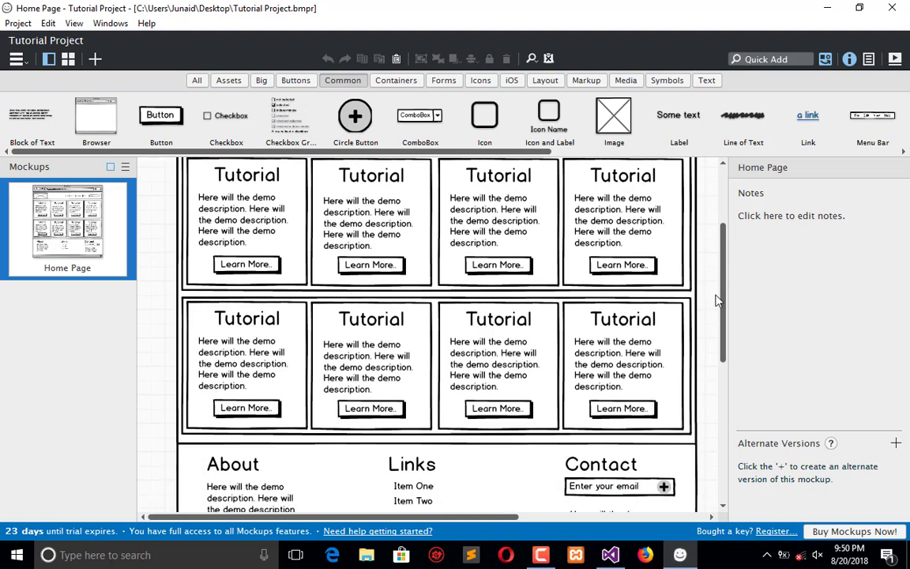
{"action": "scroll", "scroll_direction": "down", "scroll_amount": 3}
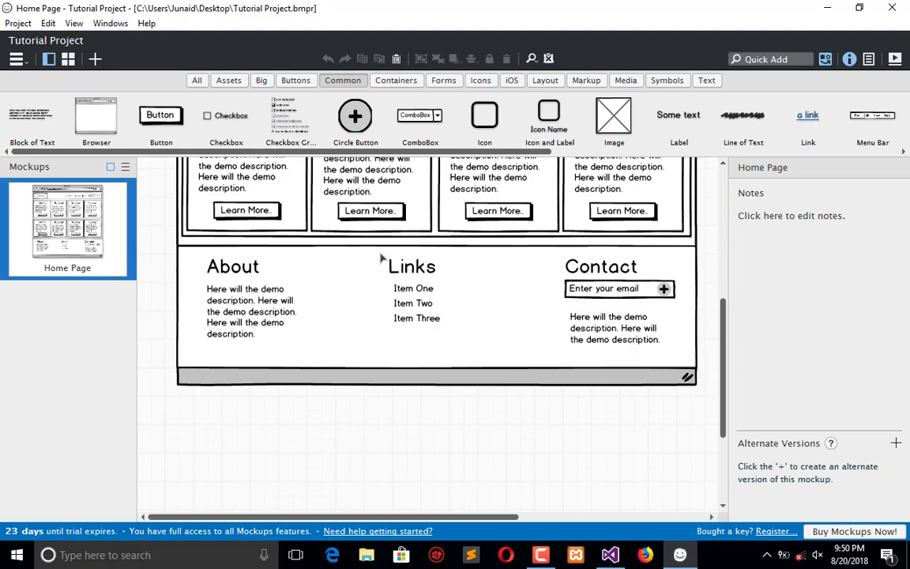
{"action": "mouse_move", "coordinate": [722, 373]}
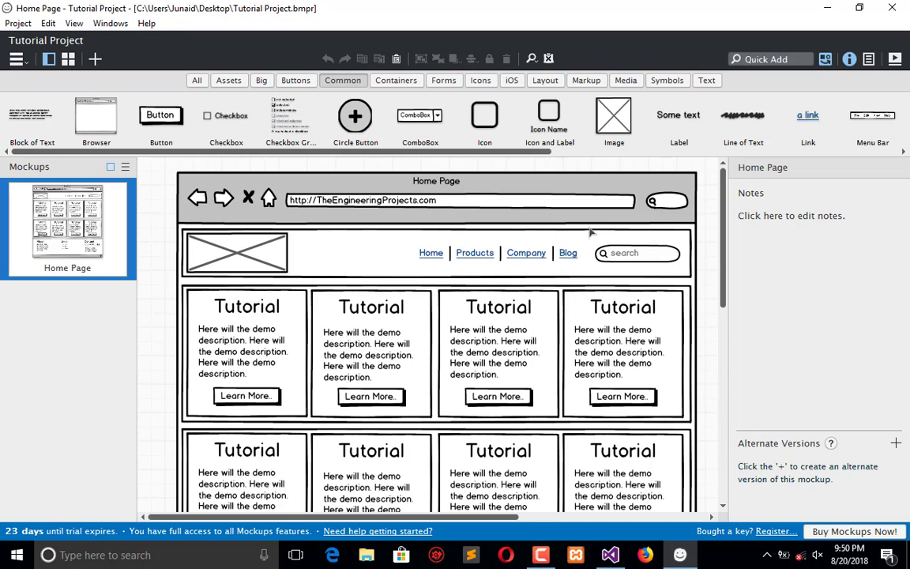
{"action": "mouse_move", "coordinate": [401, 237]}
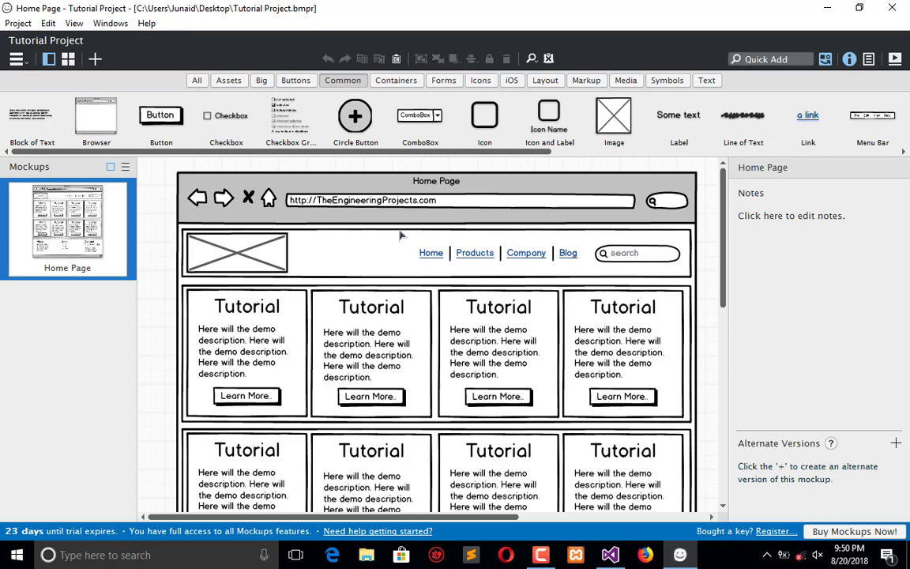
{"action": "mouse_move", "coordinate": [502, 259]}
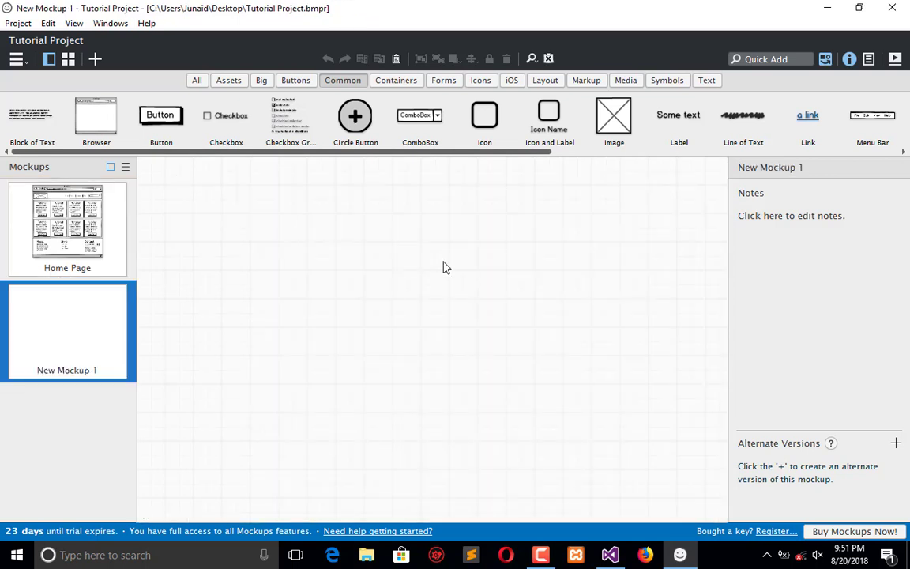
{"action": "mouse_move", "coordinate": [98, 366]}
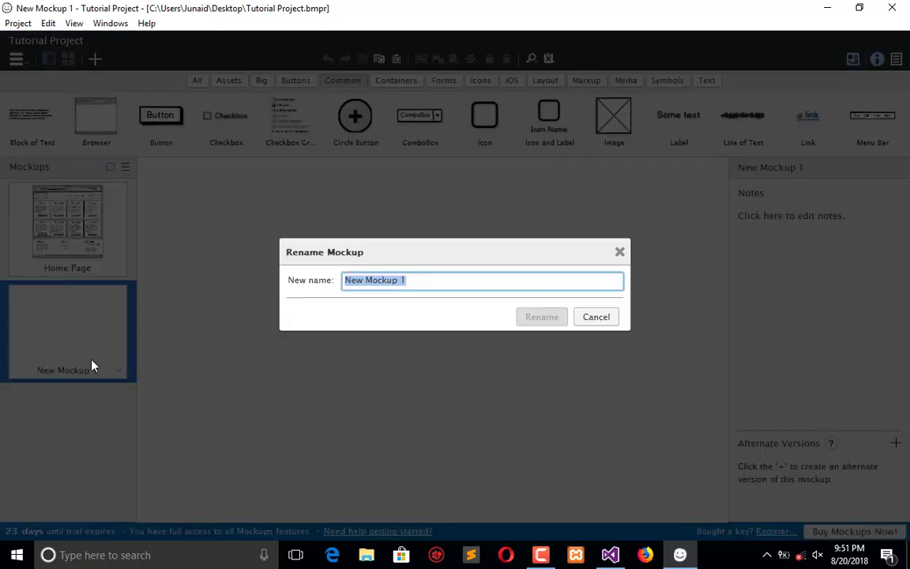
{"action": "type", "text": "Menu"}
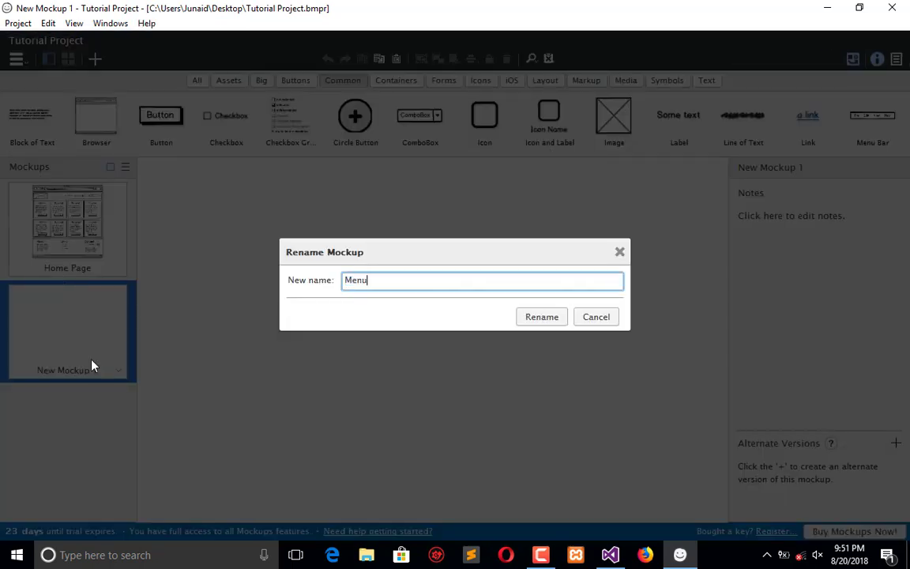
{"action": "type", "text": "Loication"}
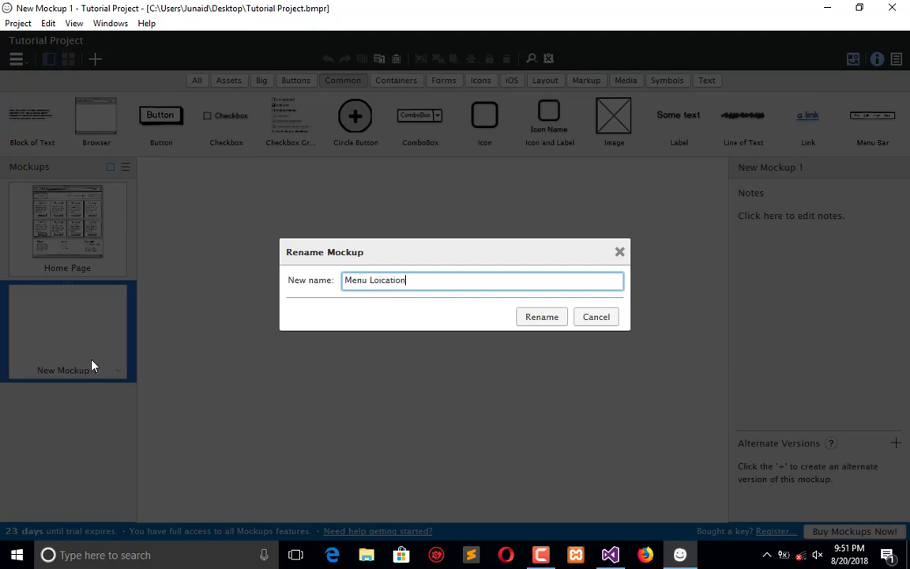
{"action": "key", "text": "BackSpace"}
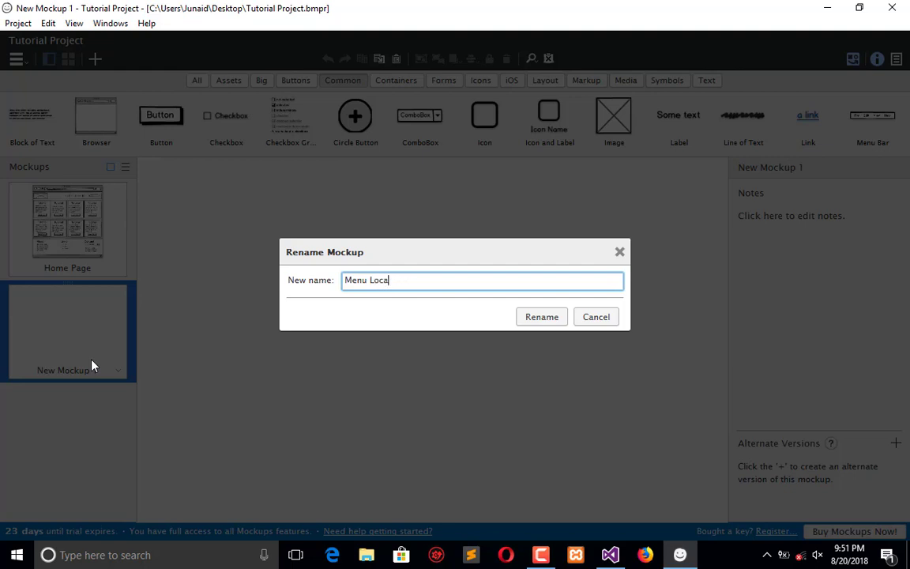
{"action": "type", "text": "tion"}
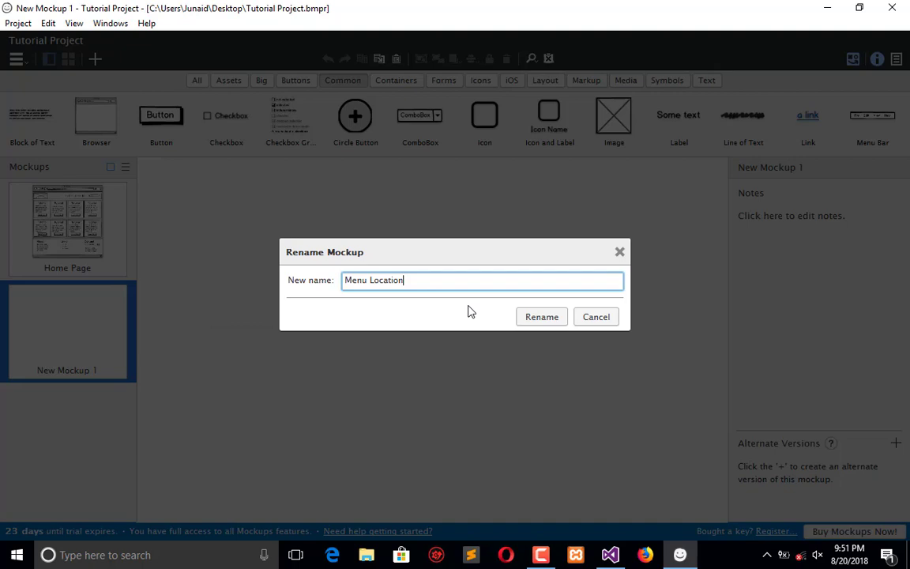
{"action": "left_click", "coordinate": [540, 316]}
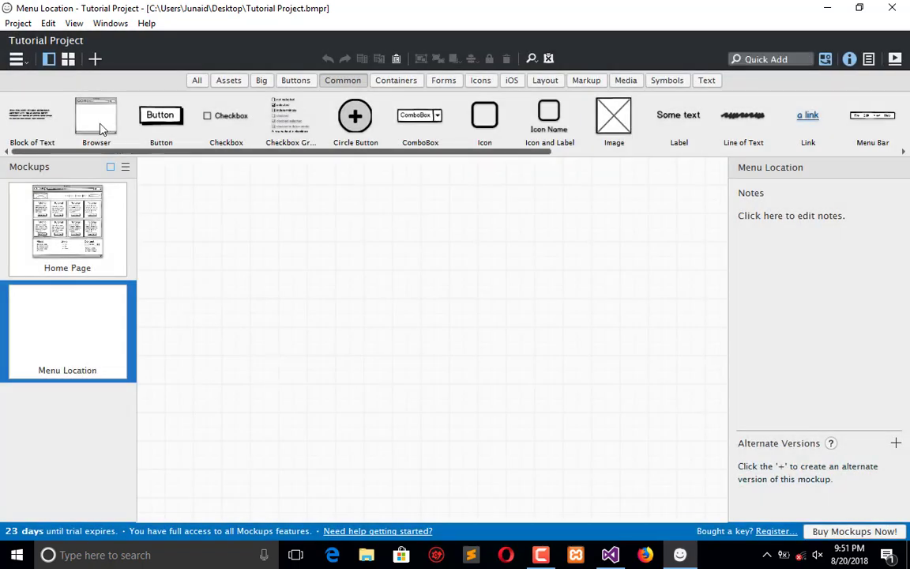
- Add a browser window frame containing a widened text input labelled 'Menu Location'
{"action": "left_click", "coordinate": [96, 117]}
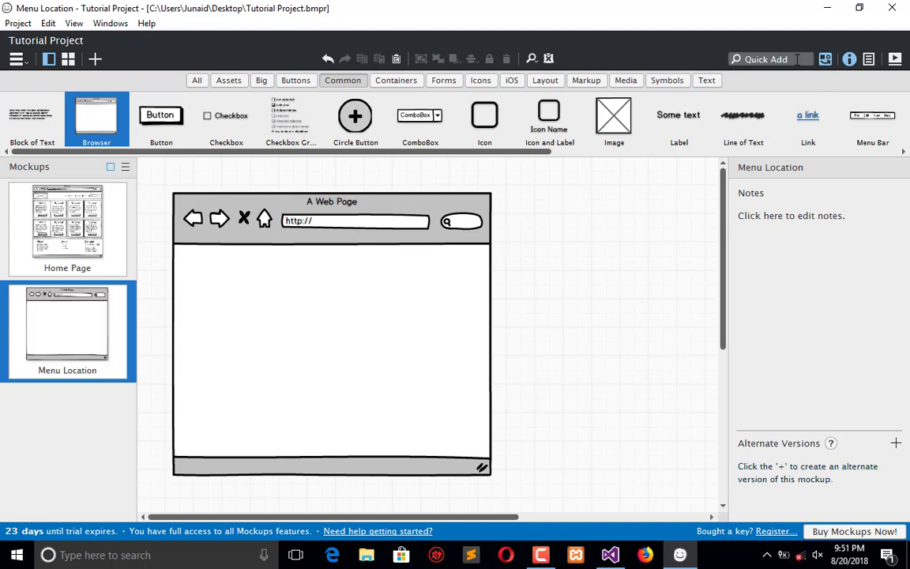
{"action": "left_click", "coordinate": [774, 59]}
{"action": "type", "text": "input"}
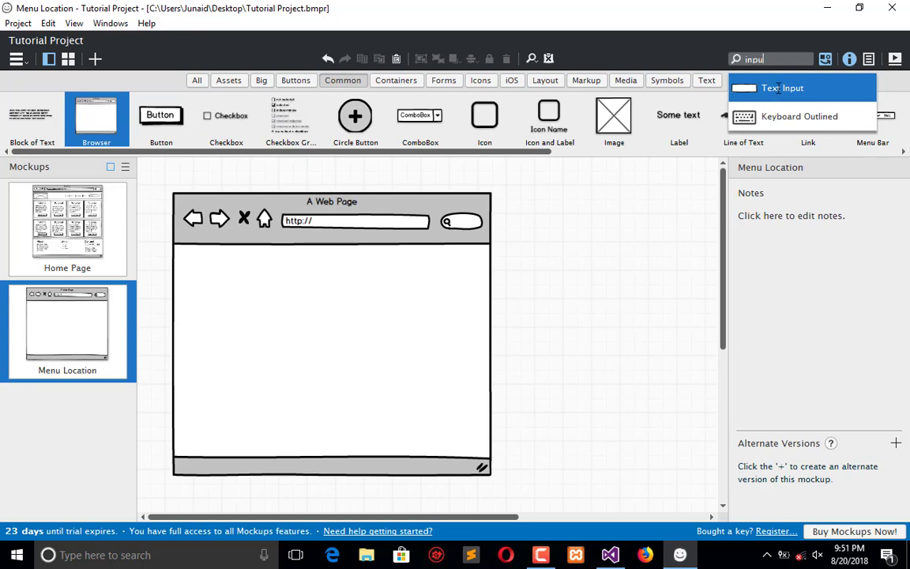
{"action": "mouse_move", "coordinate": [758, 127]}
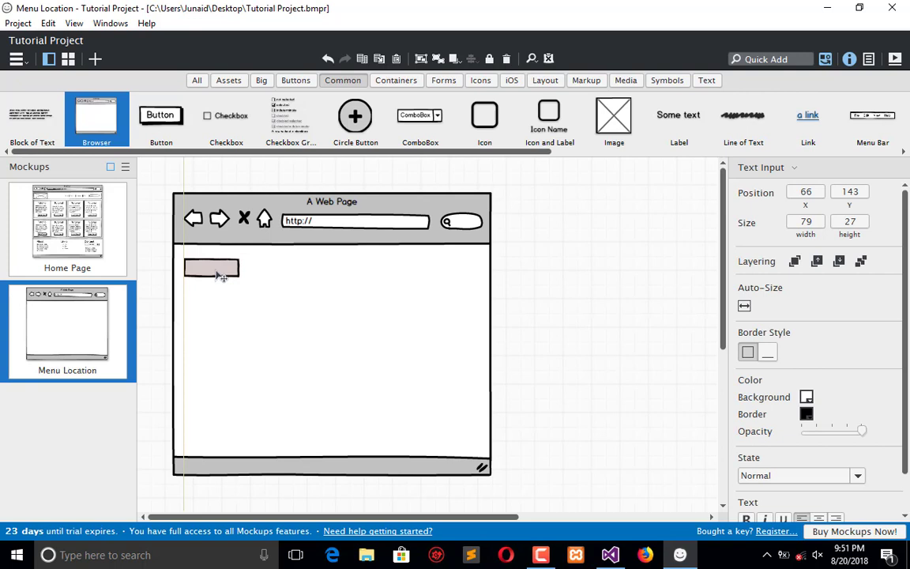
{"action": "left_click_drag", "start_coordinate": [237, 267], "coordinate": [477, 267]}
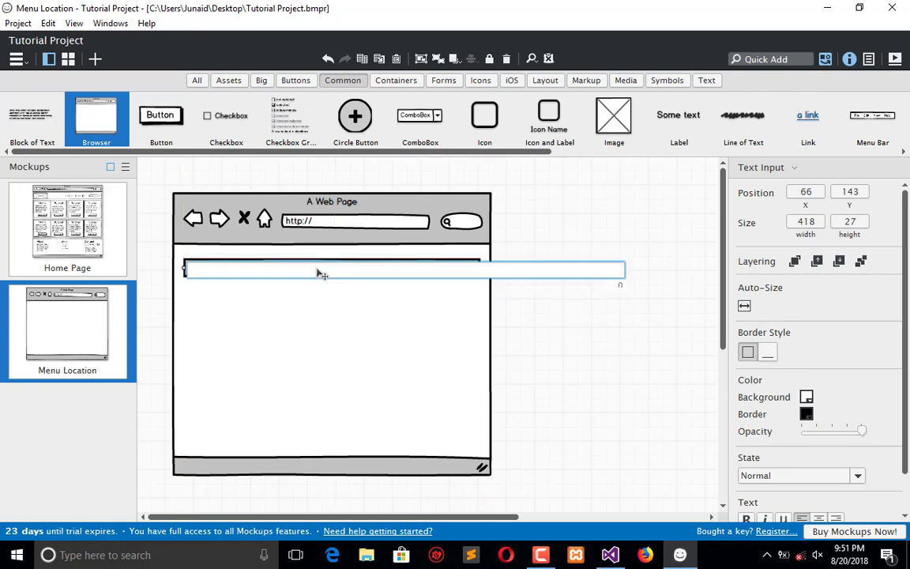
{"action": "type", "text": "Menu Locati"}
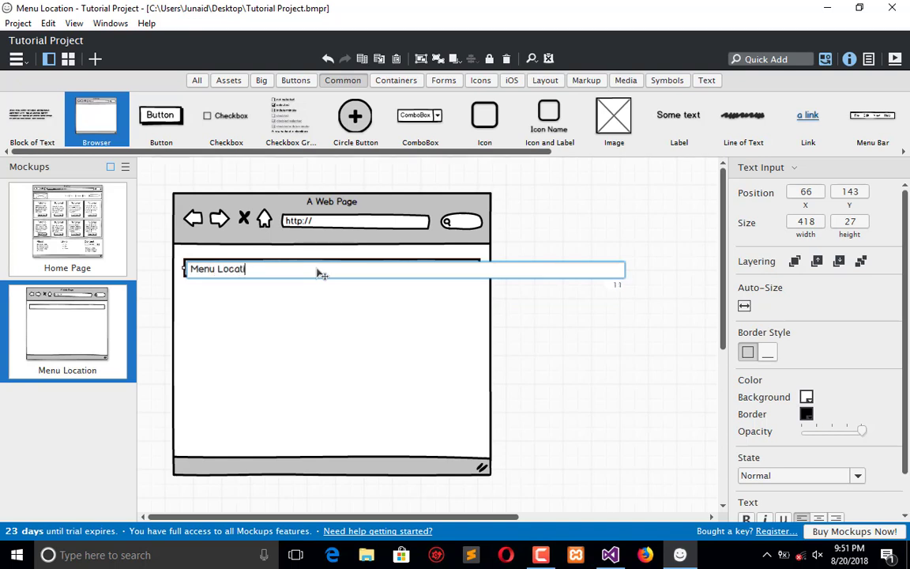
{"action": "type", "text": "on"}
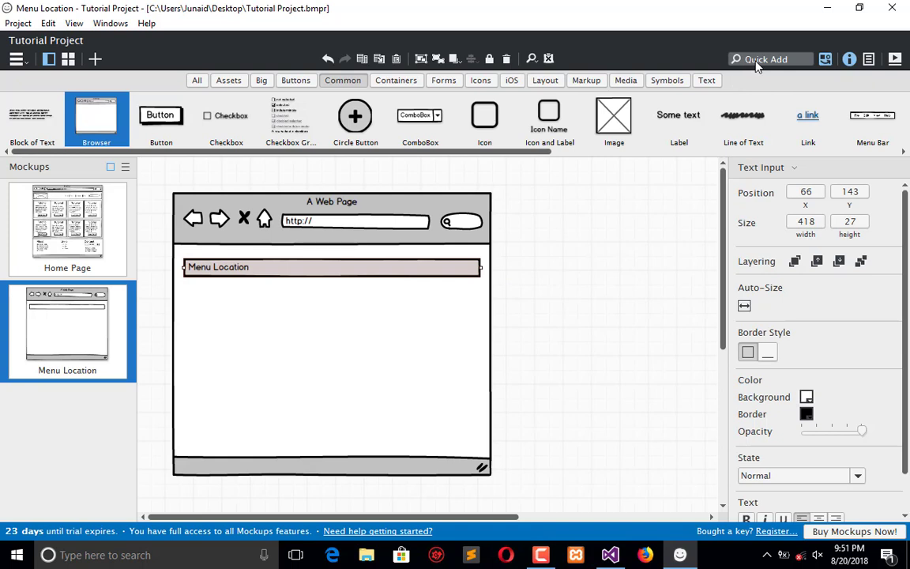
- Add a 'Save' button in the browser and search Quick Add for 'tab'
{"action": "type", "text": "but"}
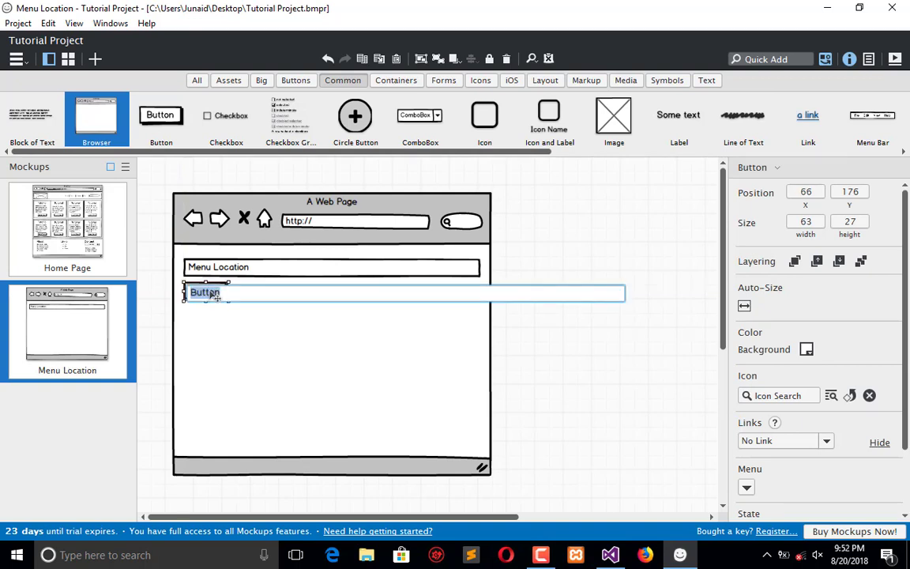
{"action": "type", "text": "Save"}
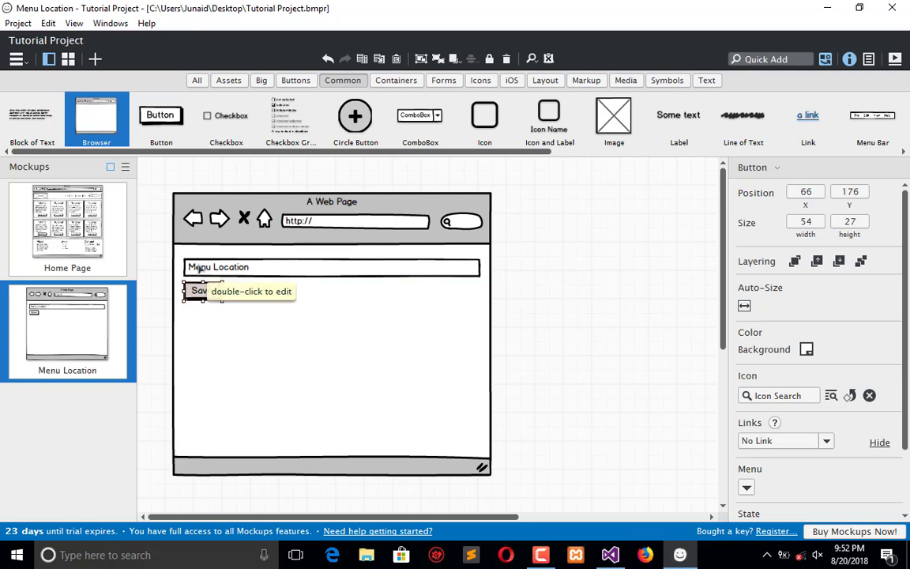
{"action": "mouse_move", "coordinate": [442, 256]}
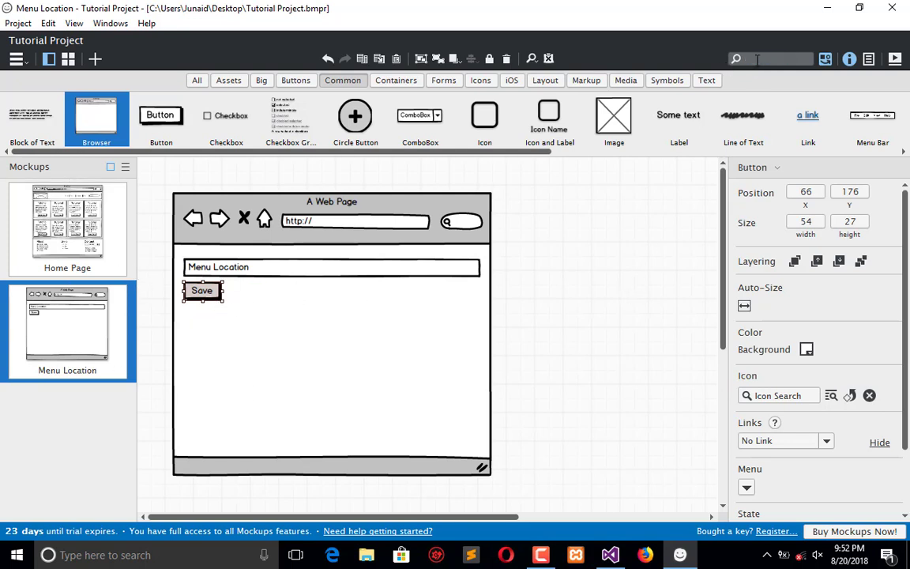
{"action": "type", "text": "tab"}
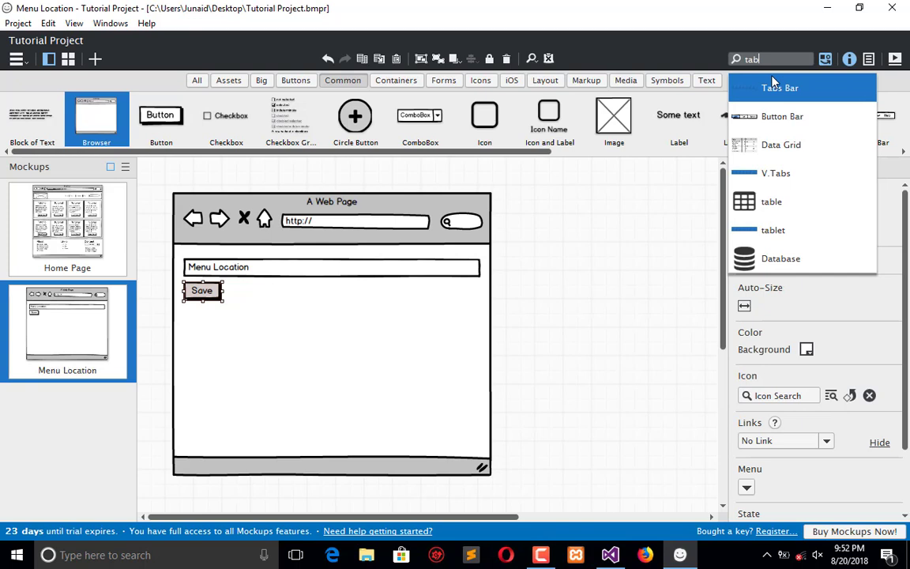
- Place a tabs bar right of the browser labelled Menu Location, List Location, Create Menu, Menu List
{"action": "left_click", "coordinate": [781, 88]}
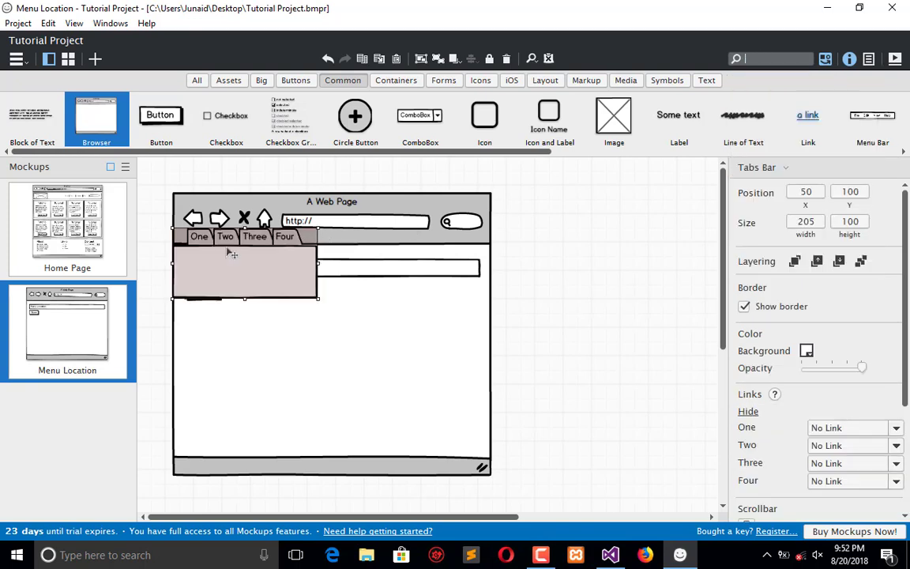
{"action": "left_click_drag", "start_coordinate": [245, 261], "coordinate": [616, 327]}
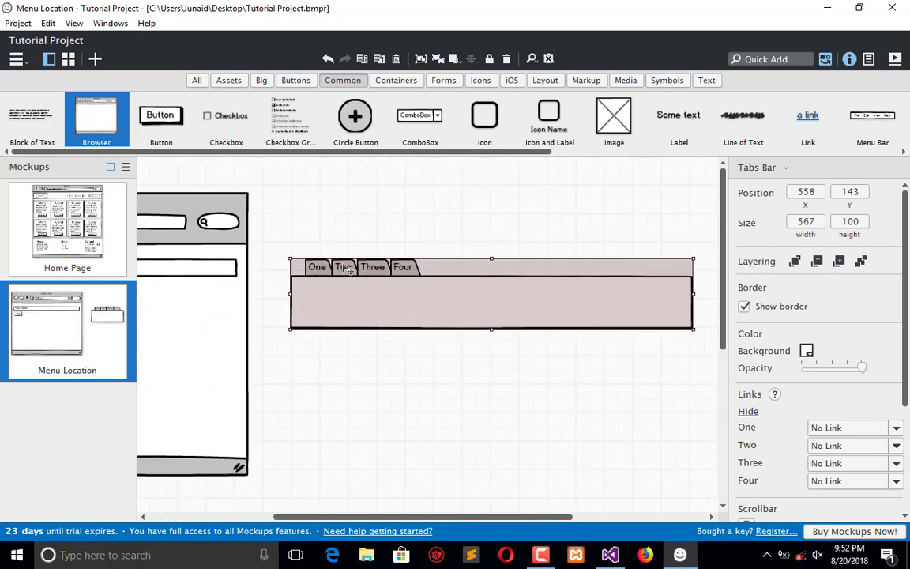
{"action": "left_click", "coordinate": [341, 269]}
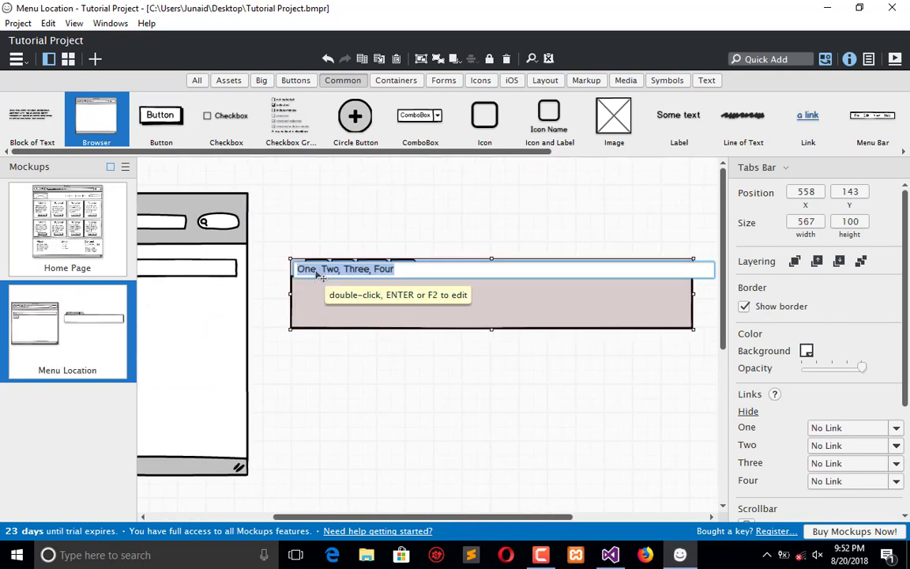
{"action": "type", "text": "Menu Loca"}
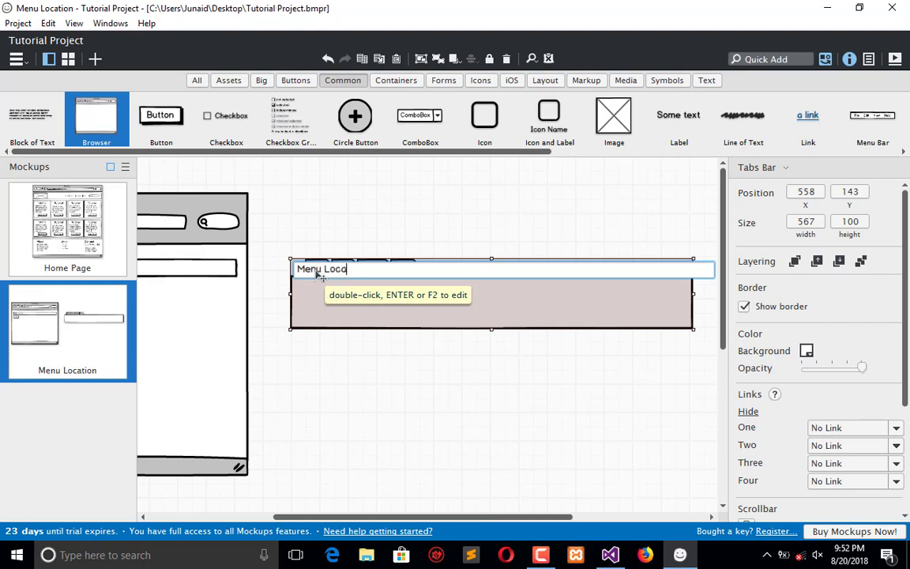
{"action": "type", "text": "tion"}
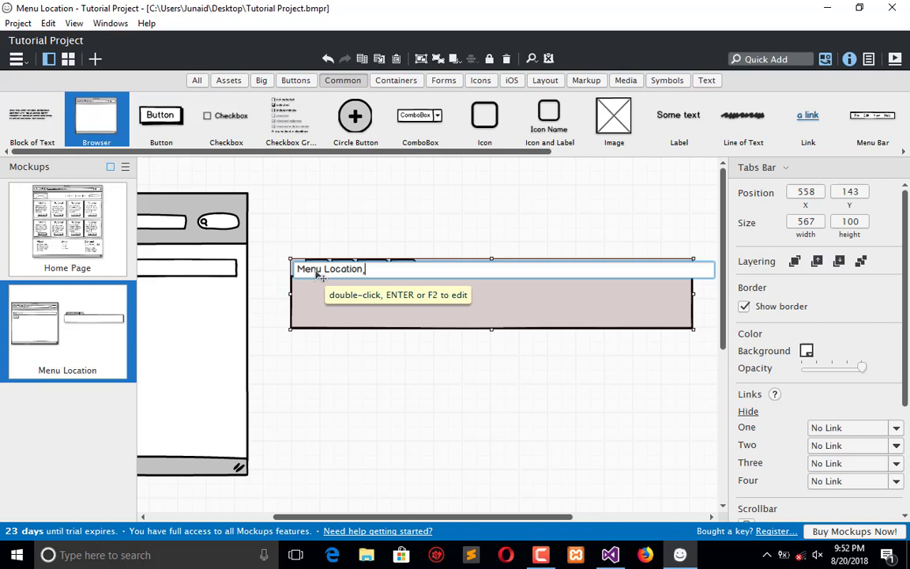
{"action": "type", "text": ", List Location,"}
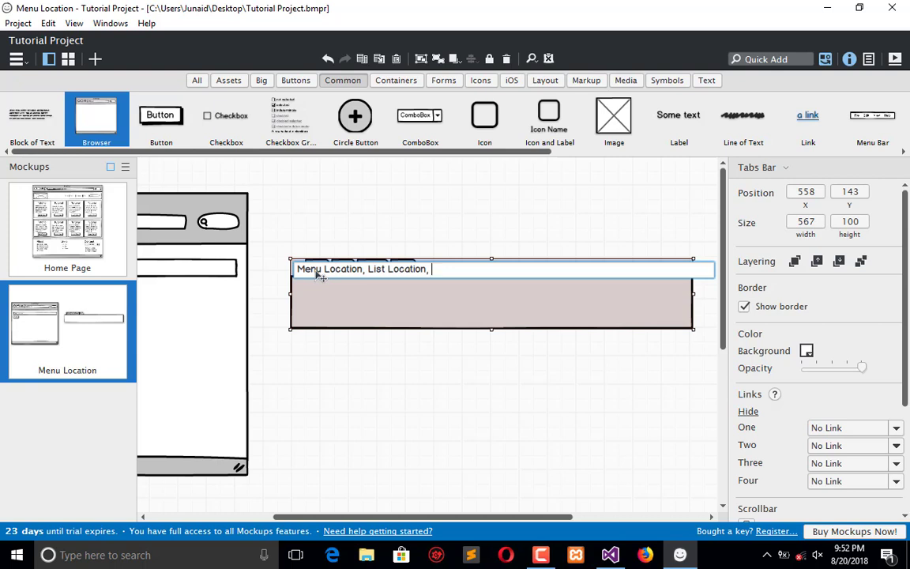
{"action": "type", "text": "Menu"}
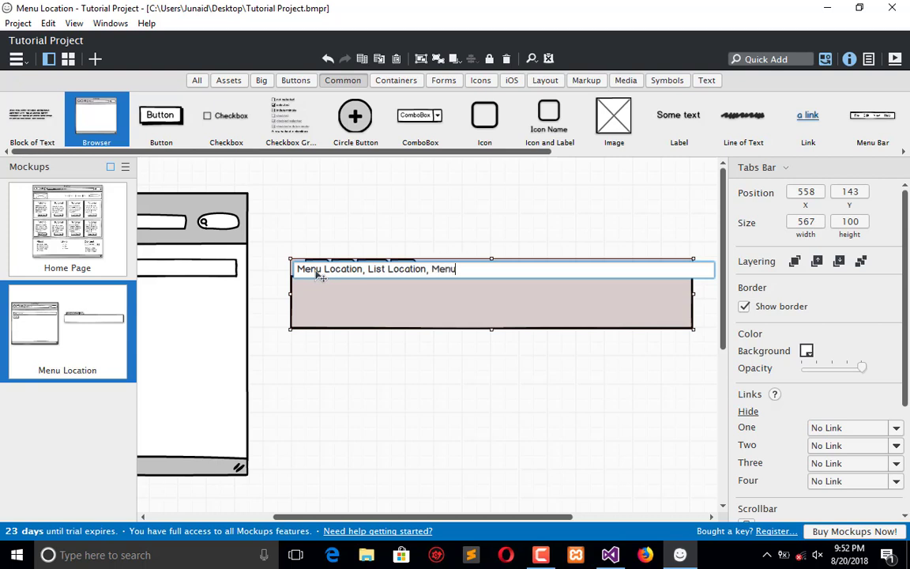
{"action": "type", "text": ","}
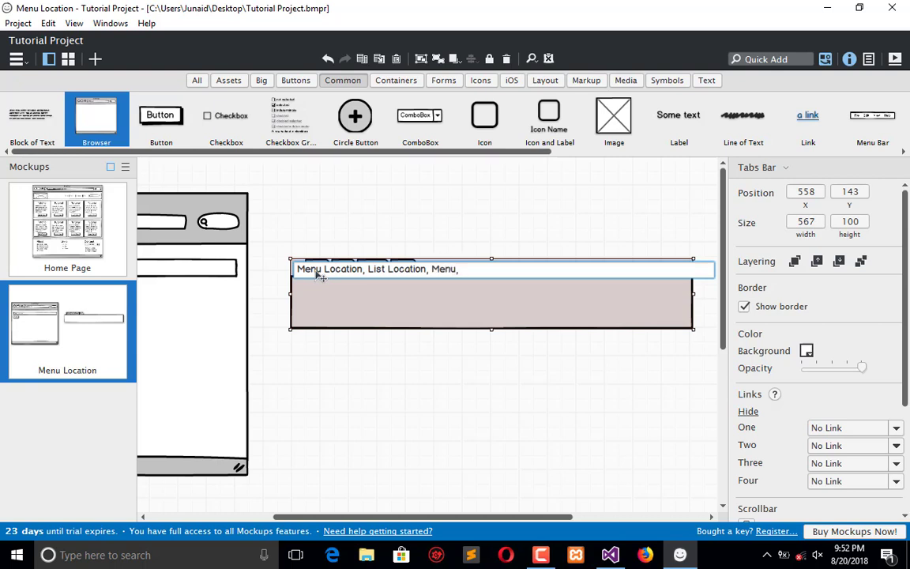
{"action": "type", "text": "M"}
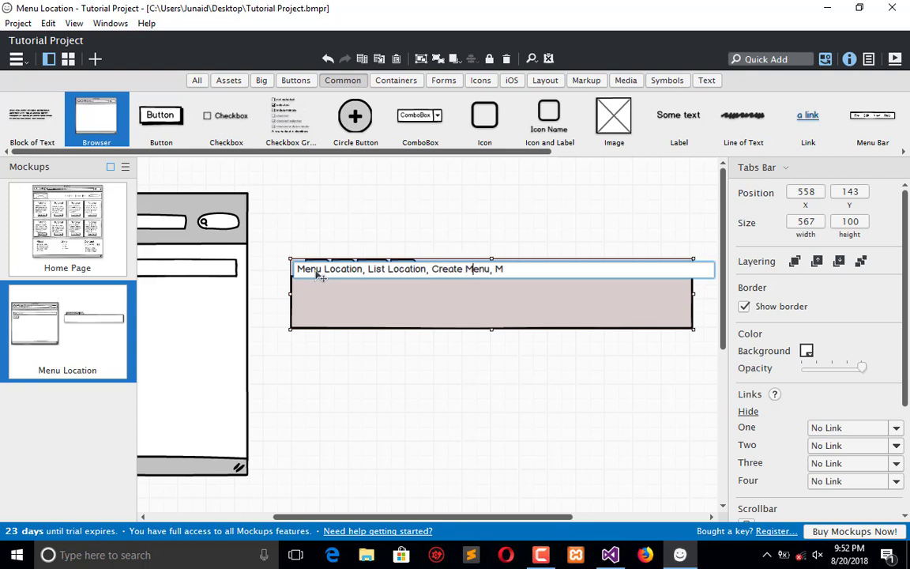
{"action": "type", "text": "enu"}
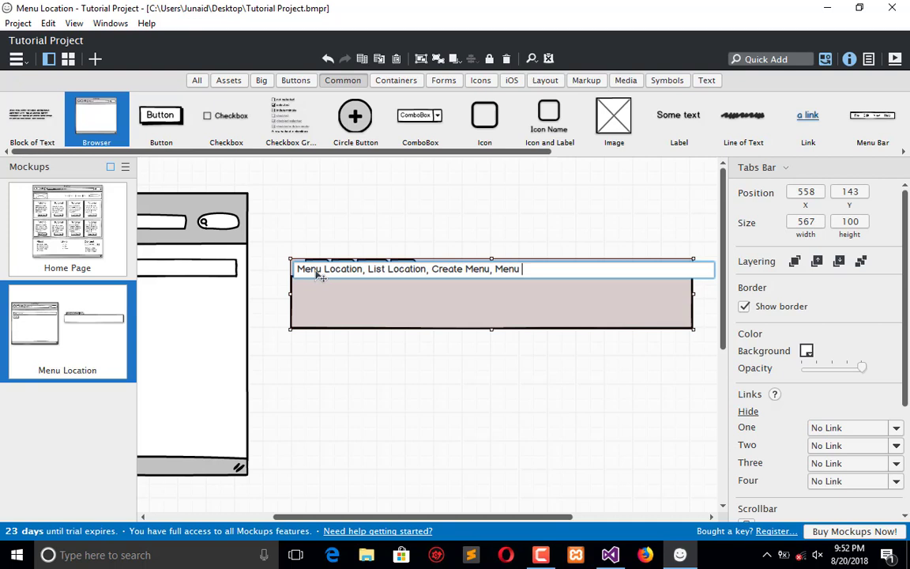
{"action": "type", "text": "List"}
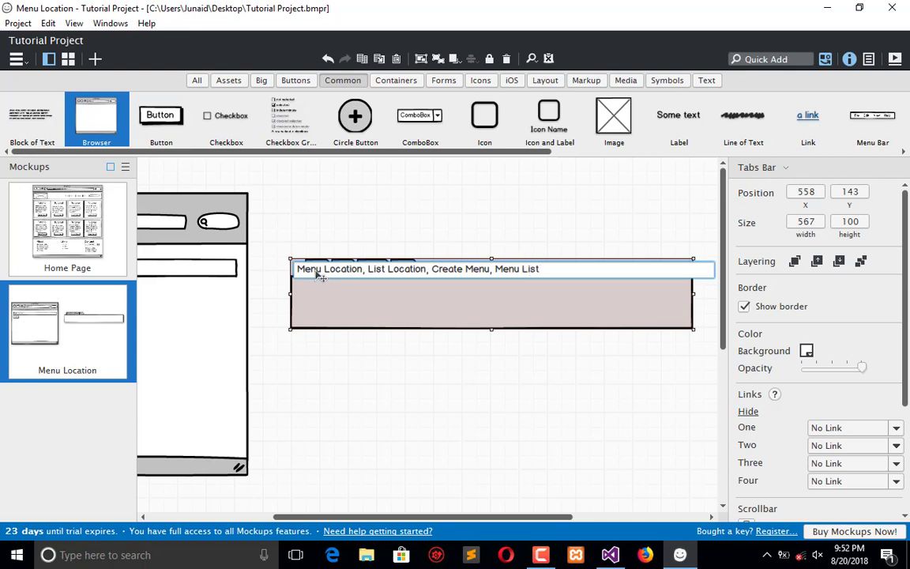
{"action": "left_click", "coordinate": [388, 390]}
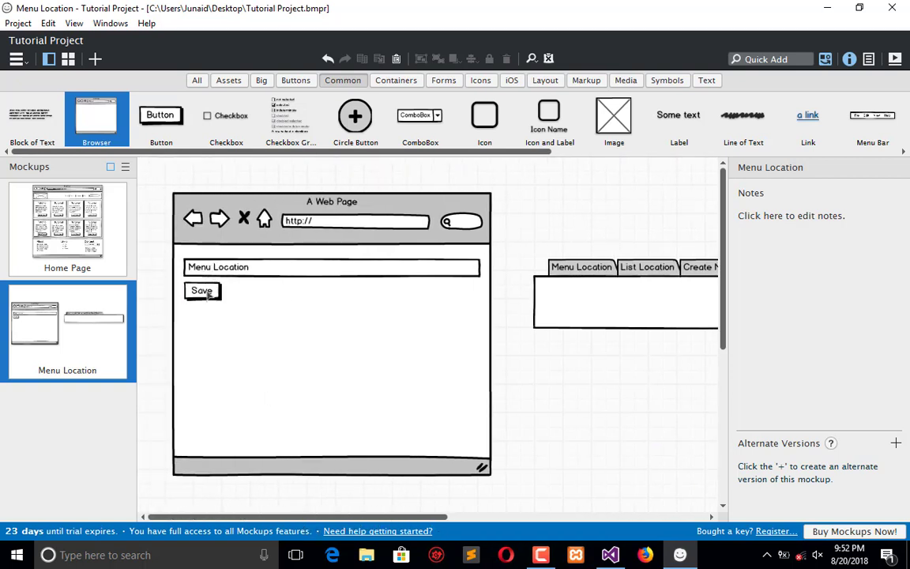
- Fit the Menu Location input and Save button inside the tabs bar, browser frame removed
{"action": "left_click", "coordinate": [331, 355]}
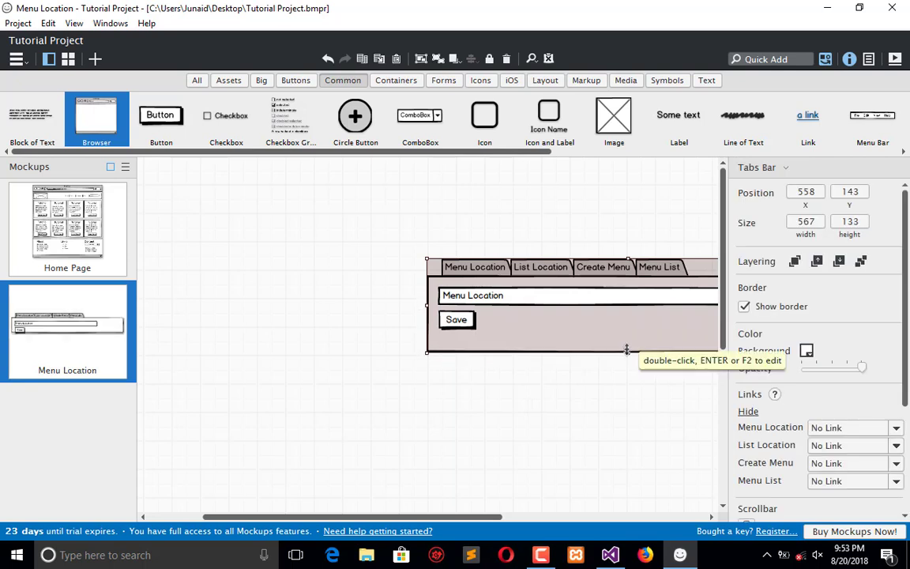
{"action": "left_click", "coordinate": [456, 319]}
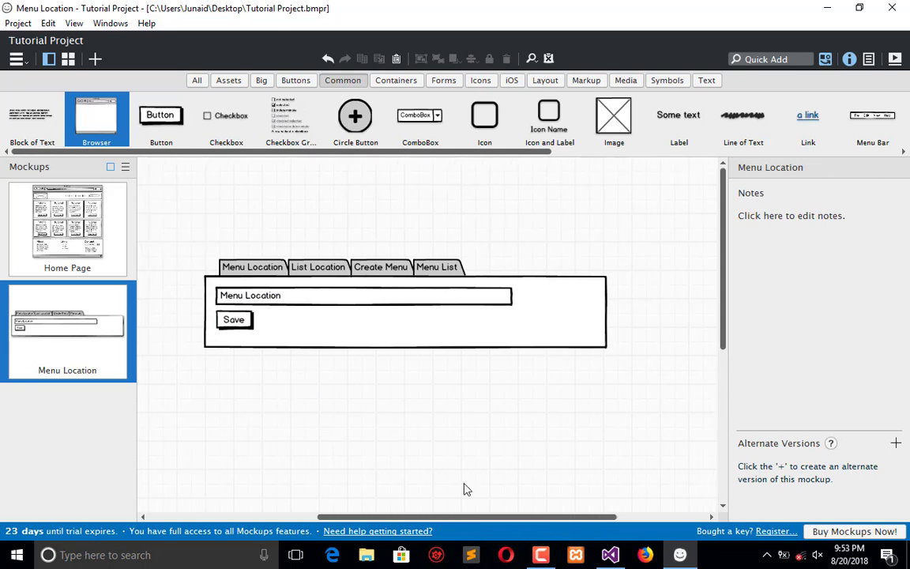
- Stretch the tabs panel taller and add a data grid below the form via Quick Add 'tabl'
{"action": "left_click", "coordinate": [405, 313]}
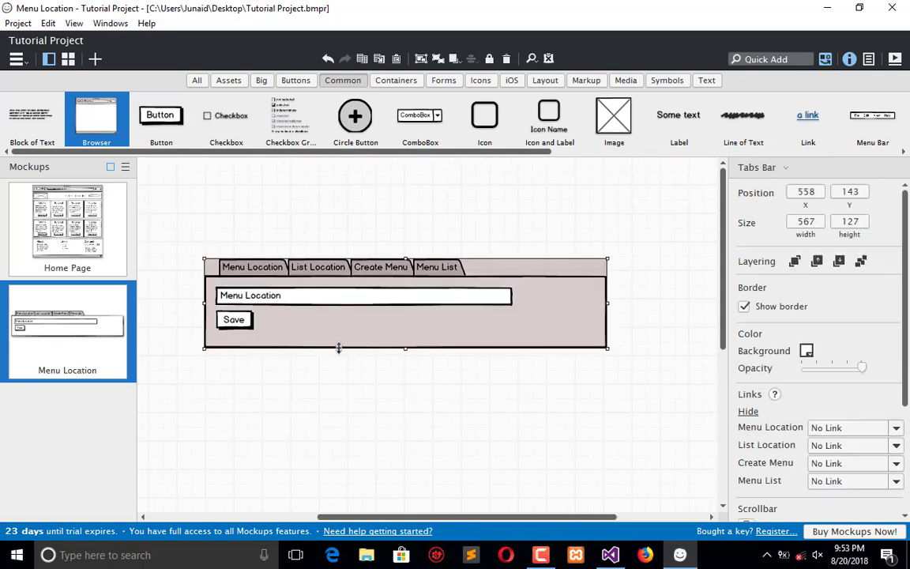
{"action": "left_click_drag", "start_coordinate": [405, 347], "coordinate": [404, 502]}
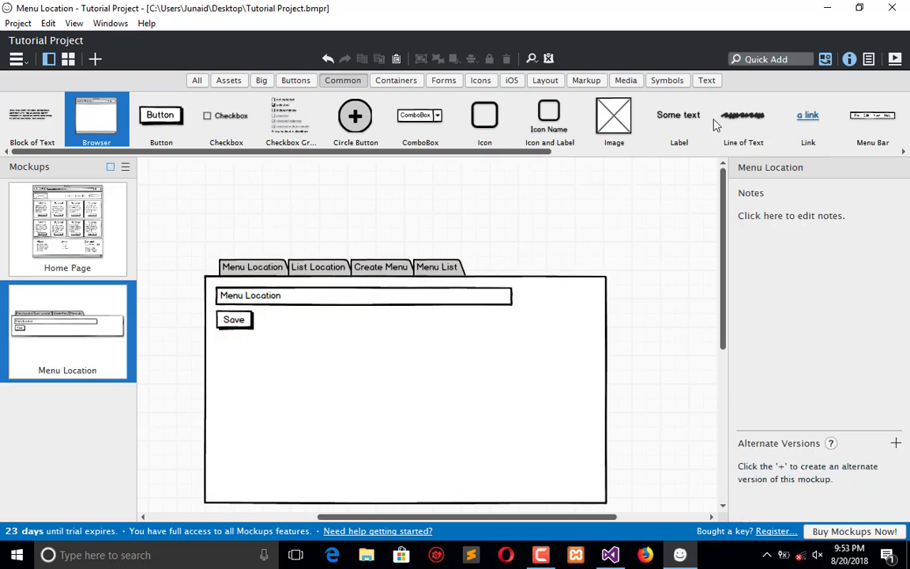
{"action": "type", "text": "lis"}
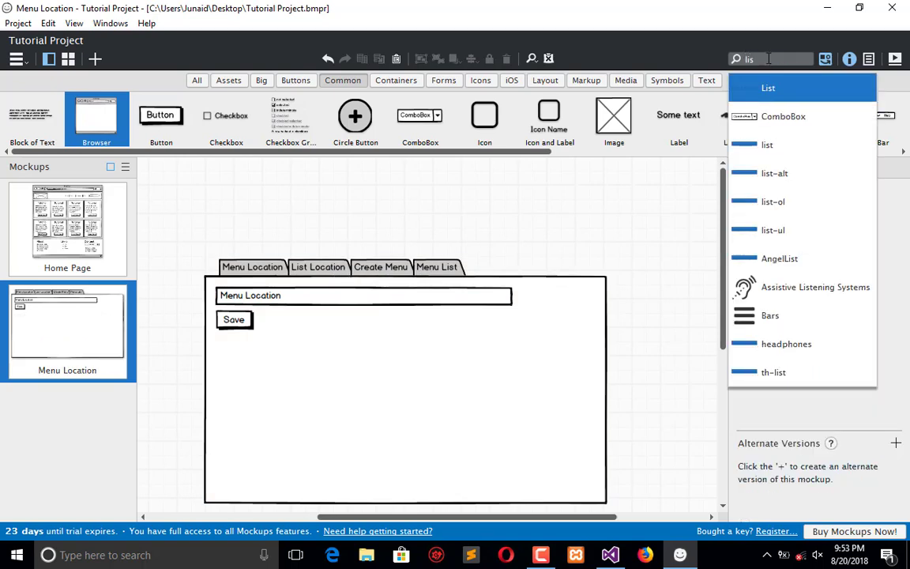
{"action": "type", "text": "tabl"}
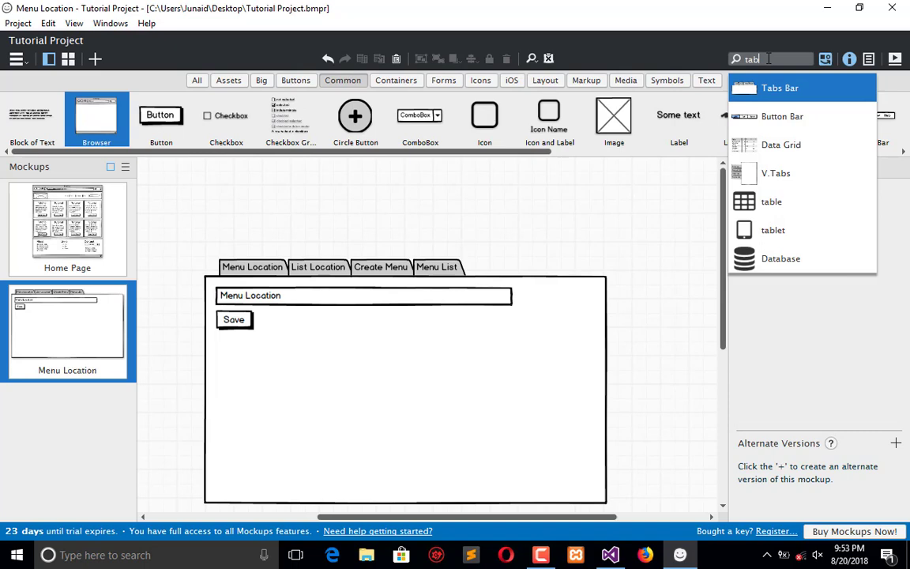
{"action": "left_click", "coordinate": [781, 145]}
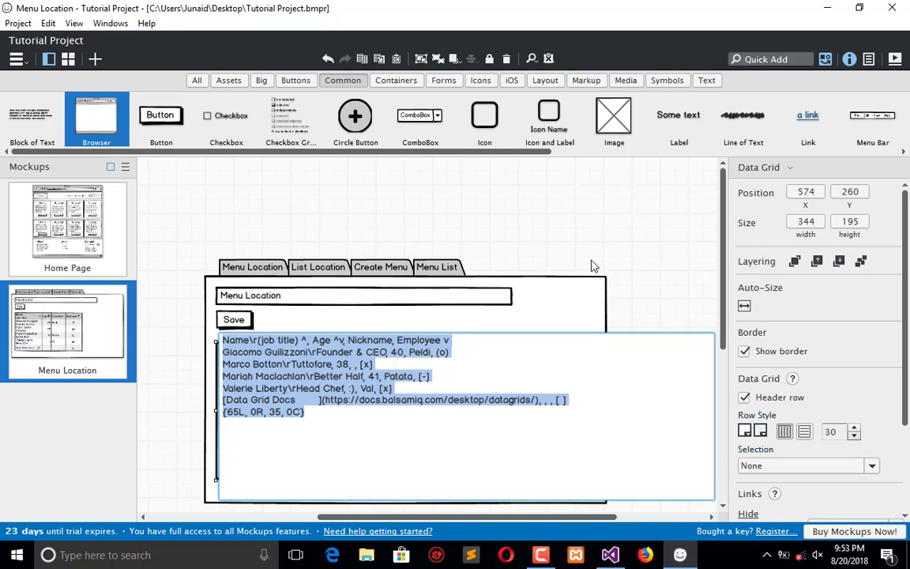
- Fill the grid with Id, Location, Links columns and rows 0 Header Nav 4, 1 Footer Links 6
{"action": "type", "text": "Location"}
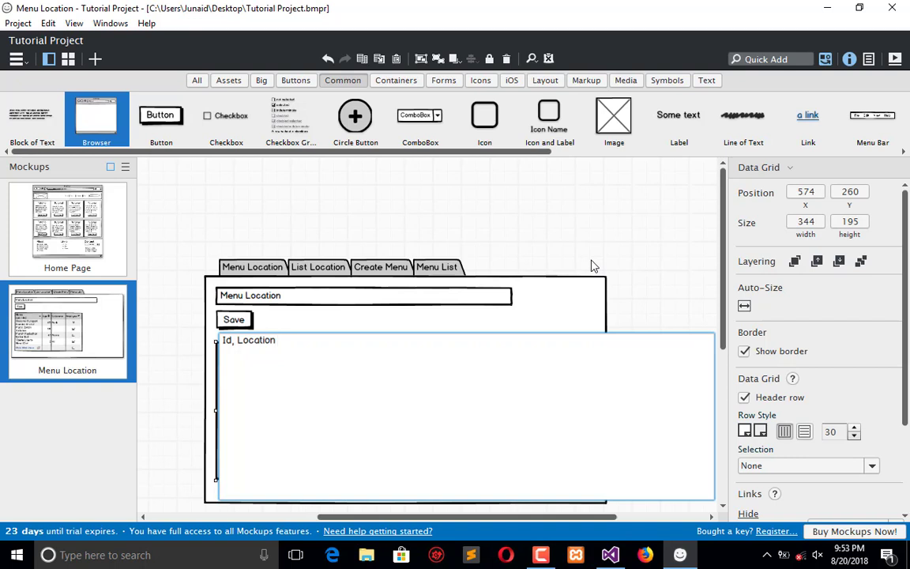
{"action": "type", "text": ","}
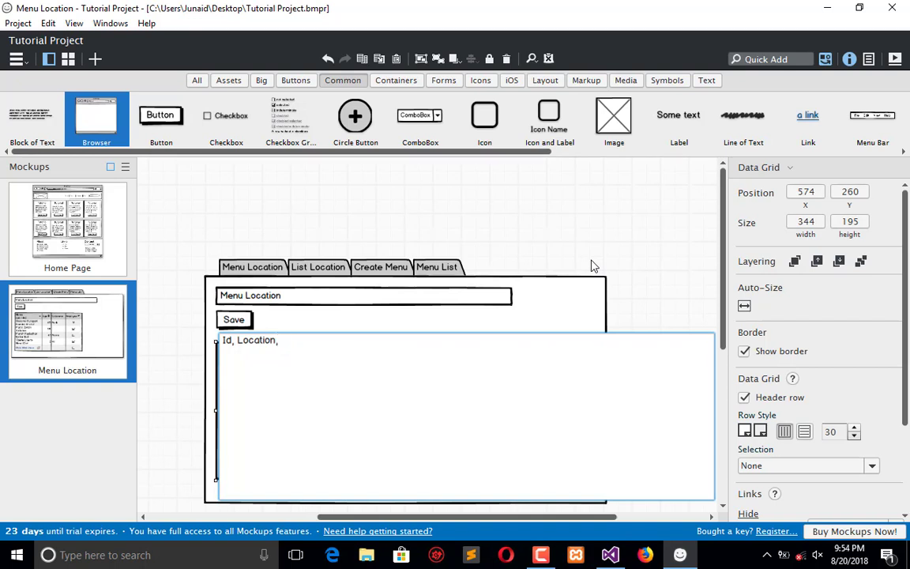
{"action": "type", "text": "Links"}
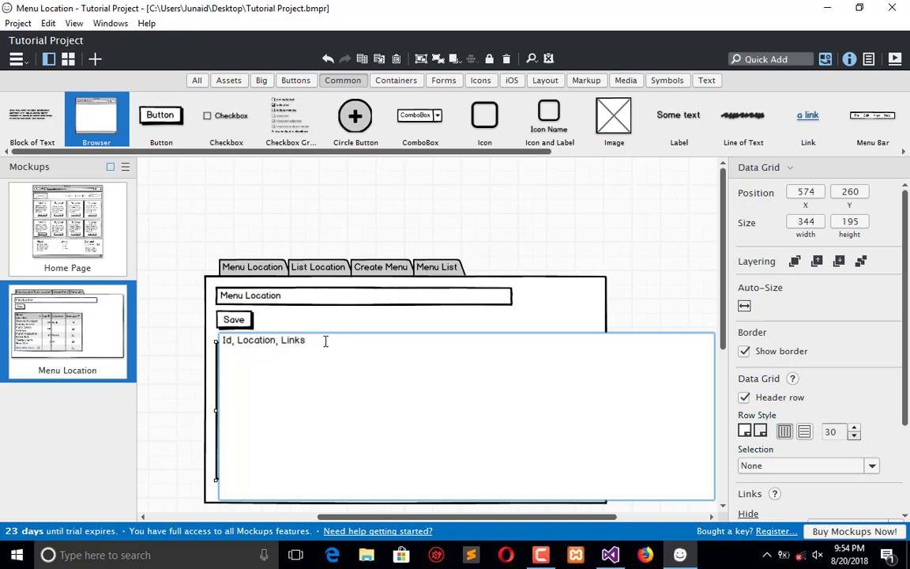
{"action": "type", "text": "0"}
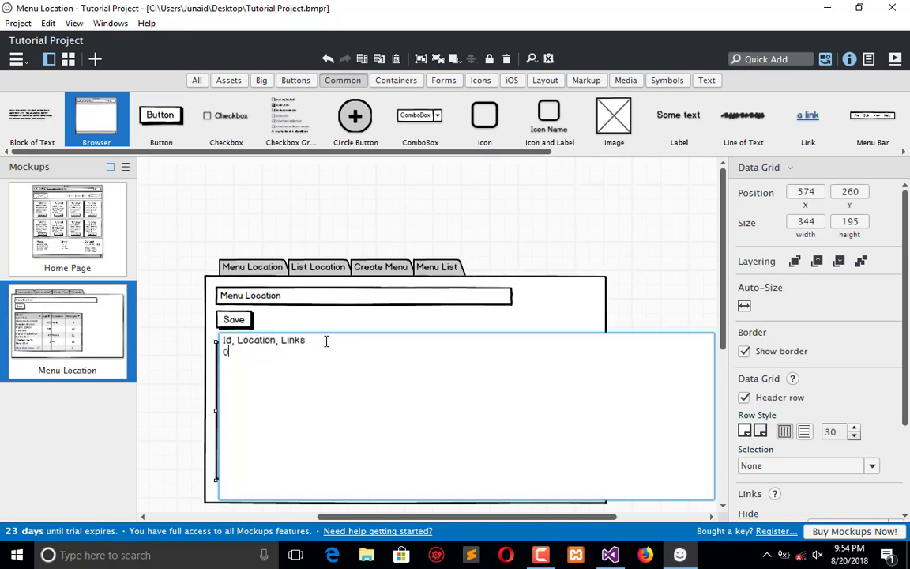
{"action": "type", "text": ","}
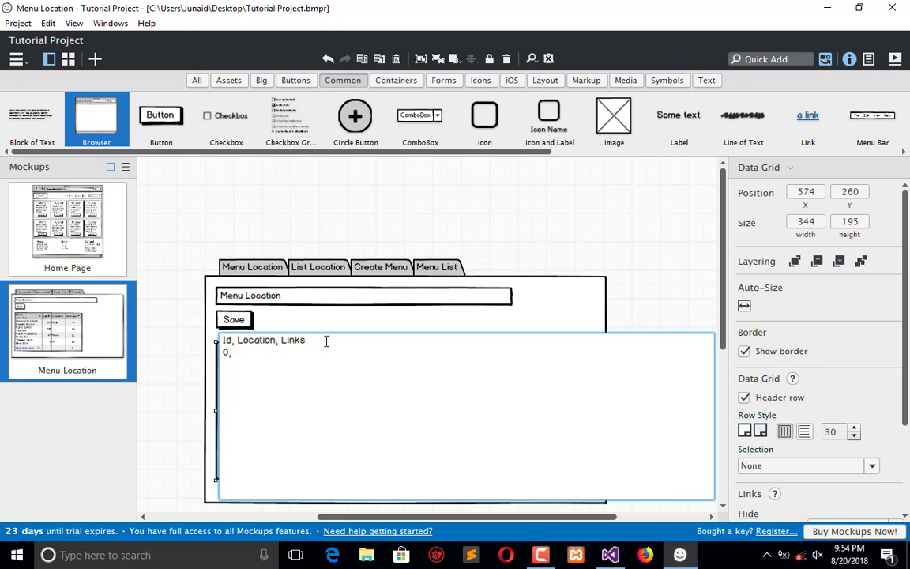
{"action": "type", "text": "Header"}
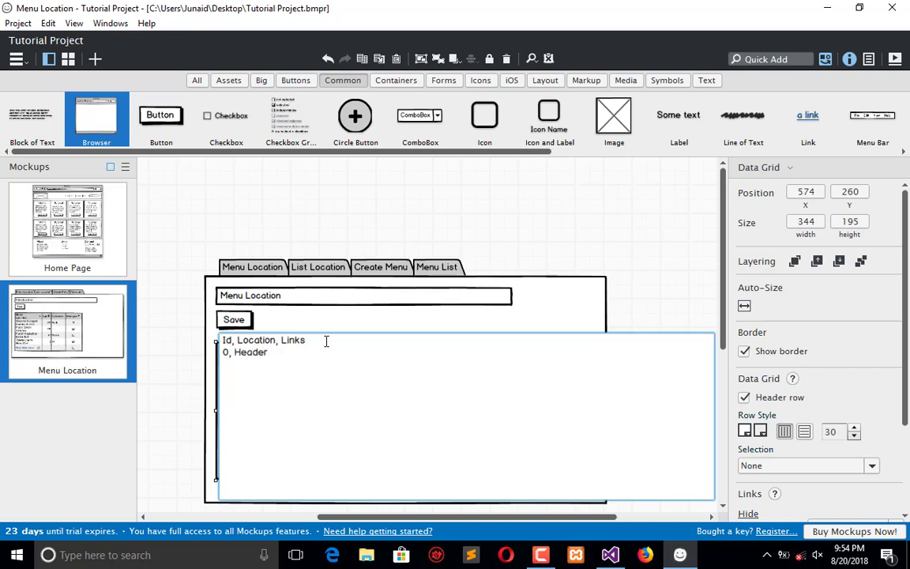
{"action": "type", "text": "Nav,"}
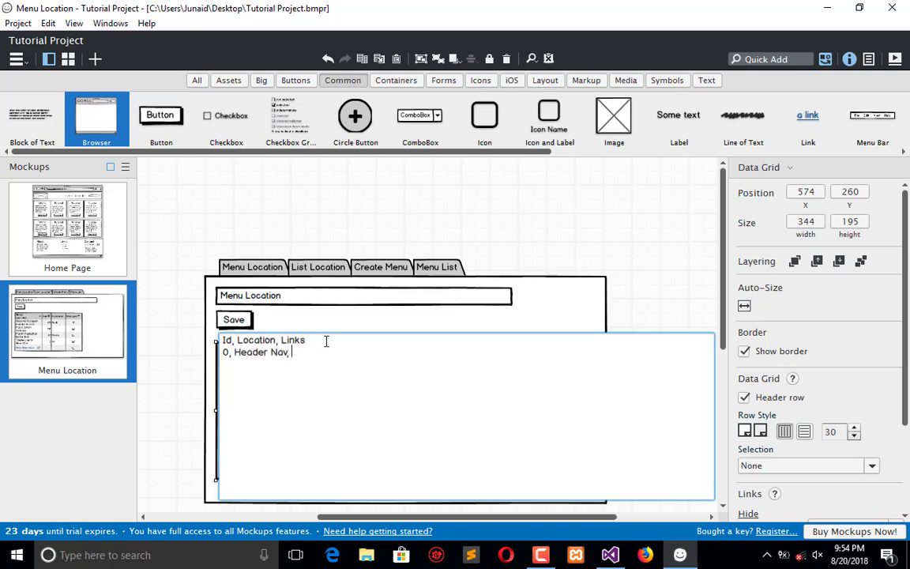
{"action": "type", "text": "4"}
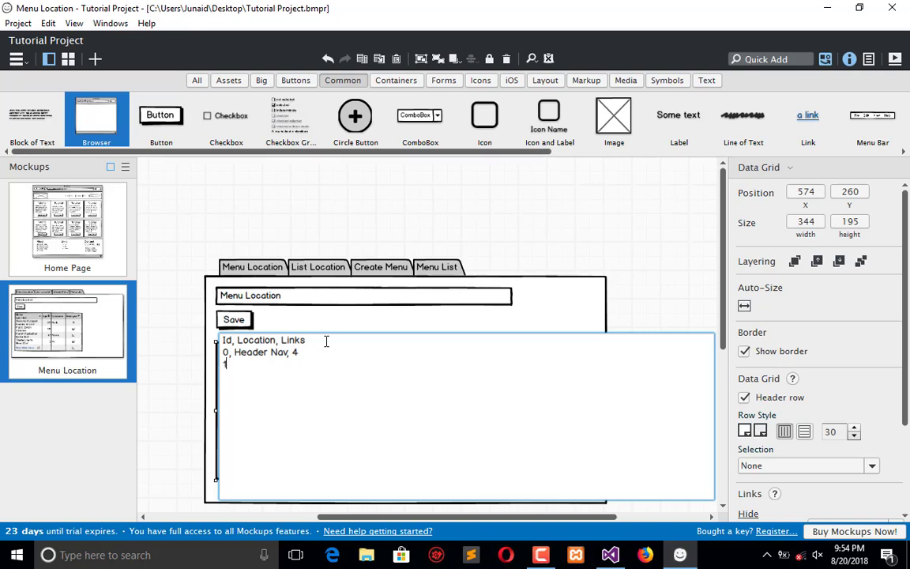
{"action": "type", "text": "1, Footer Links"}
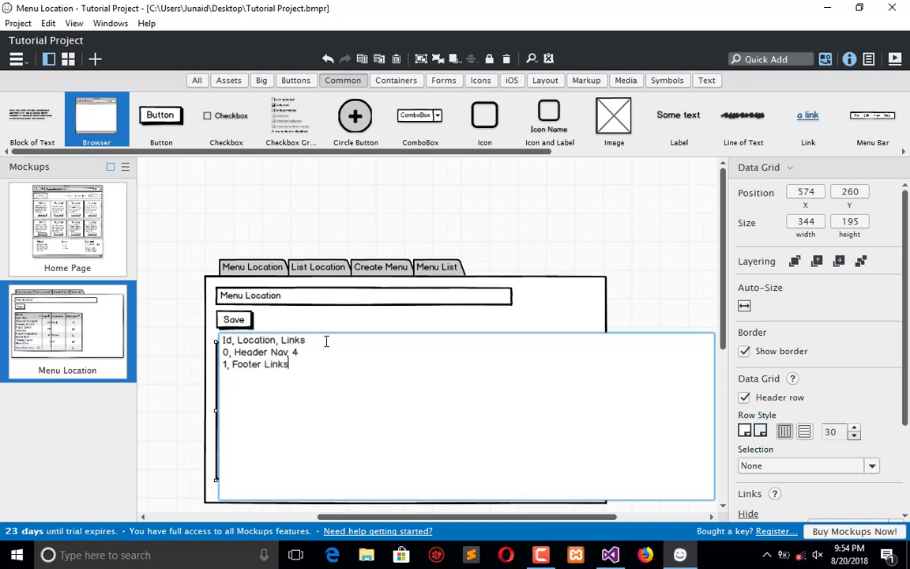
{"action": "type", "text": ","}
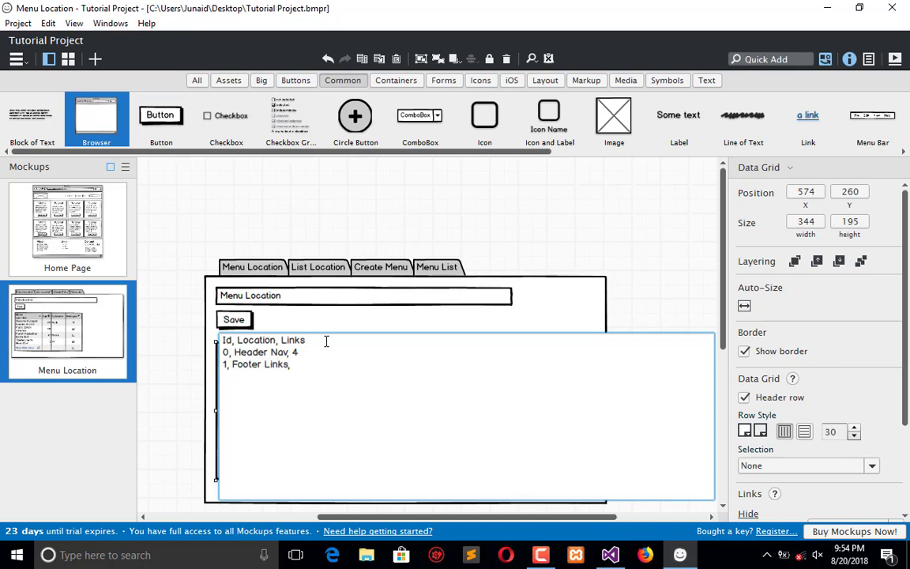
{"action": "type", "text": "6"}
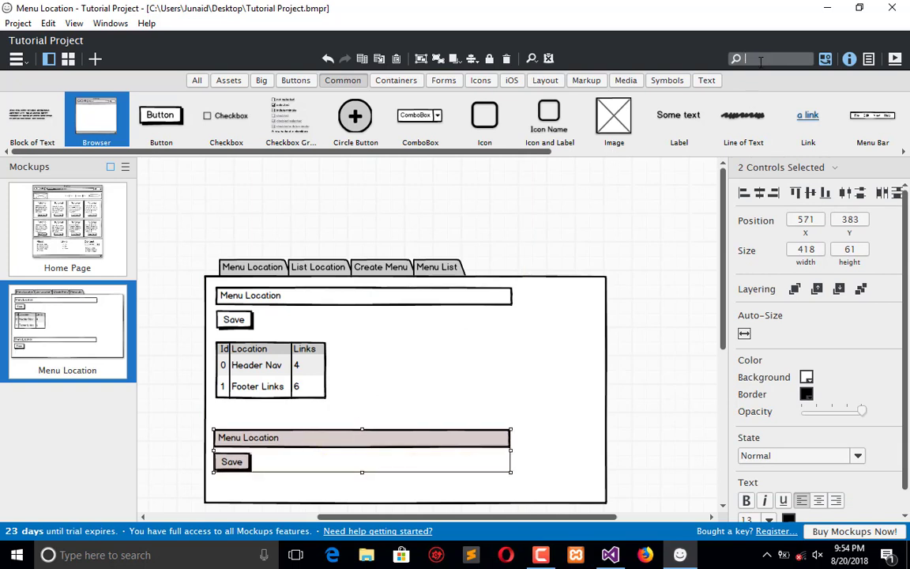
- Add a combo box above the form and a copied text field to the right labelled URL
{"action": "type", "text": "com"}
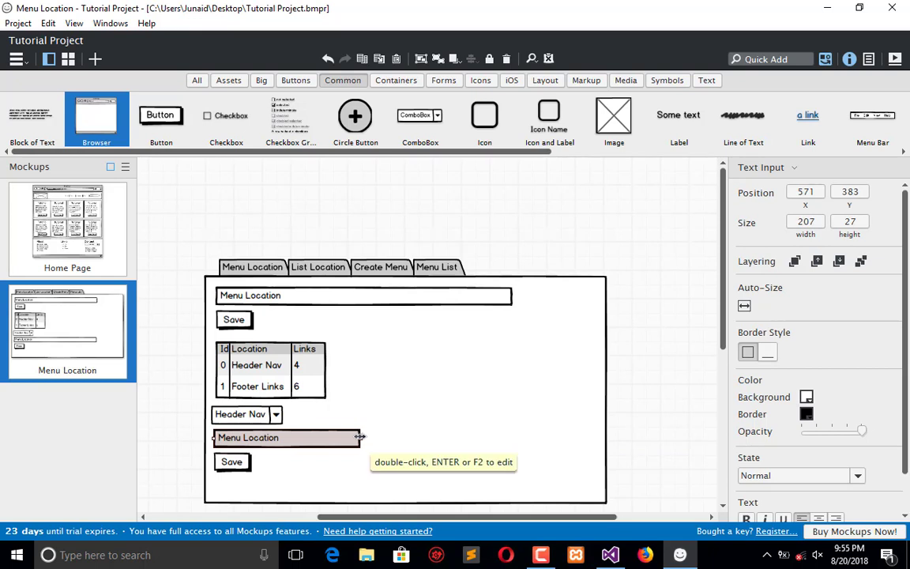
{"action": "left_click_drag", "start_coordinate": [285, 436], "coordinate": [439, 436]}
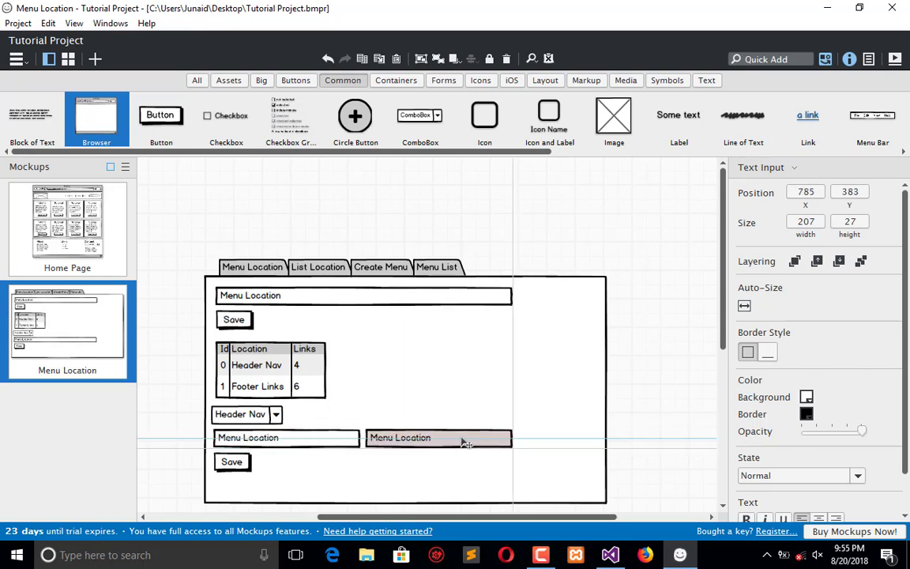
{"action": "type", "text": "URL"}
{"action": "left_click", "coordinate": [286, 438]}
{"action": "type", "text": "Home"}
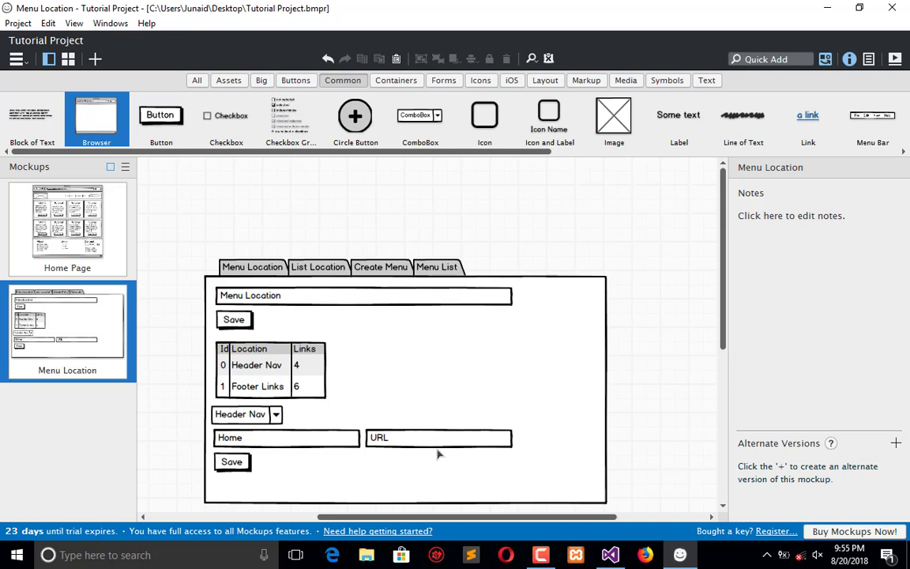
{"action": "mouse_move", "coordinate": [230, 472]}
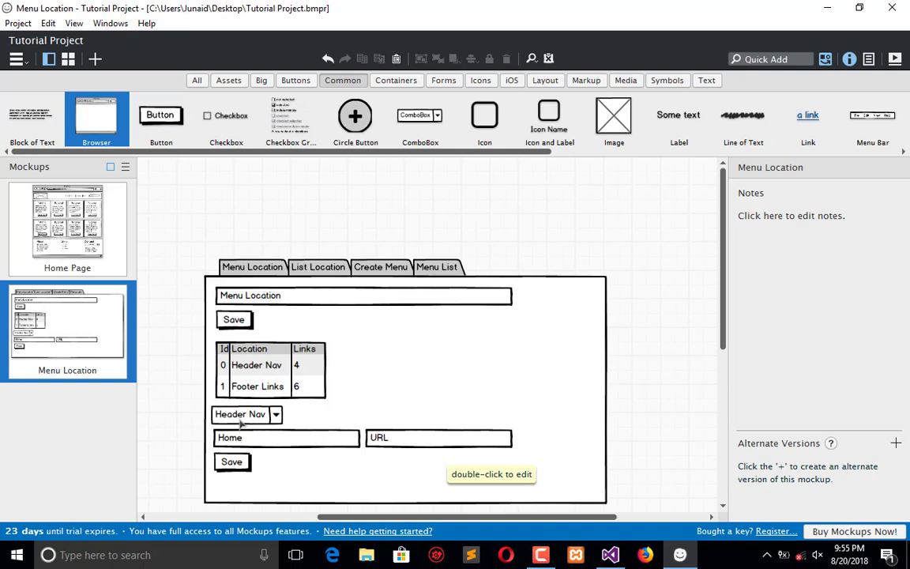
{"action": "mouse_move", "coordinate": [271, 281]}
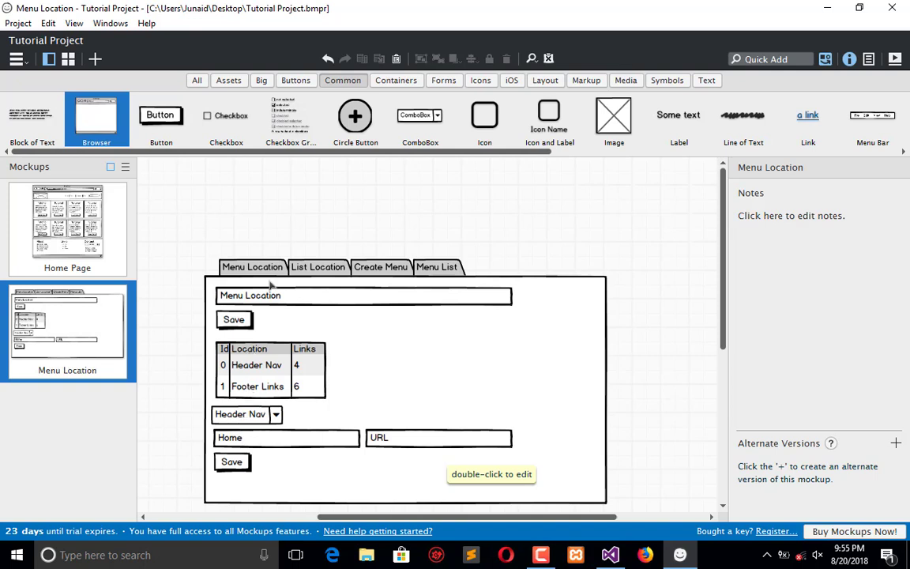
{"action": "mouse_move", "coordinate": [320, 275]}
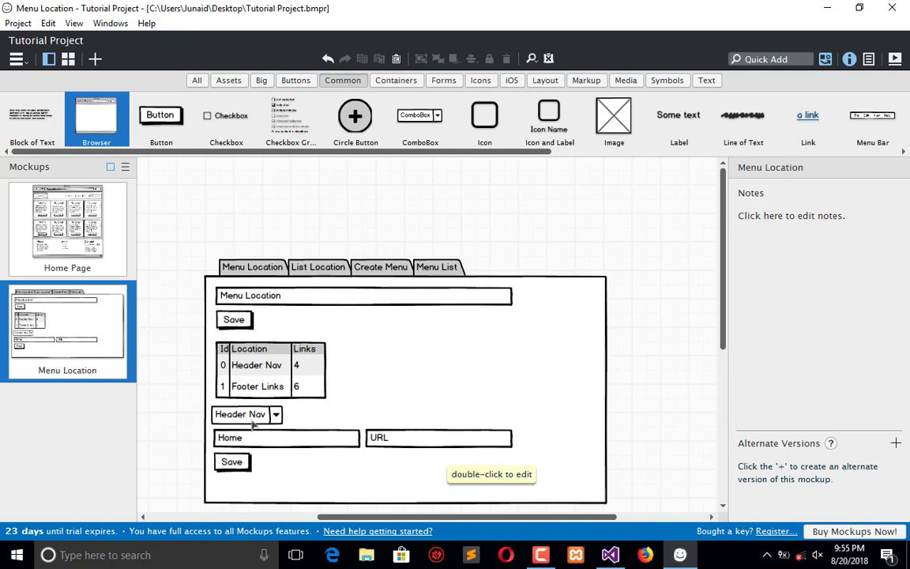
{"action": "mouse_move", "coordinate": [725, 327]}
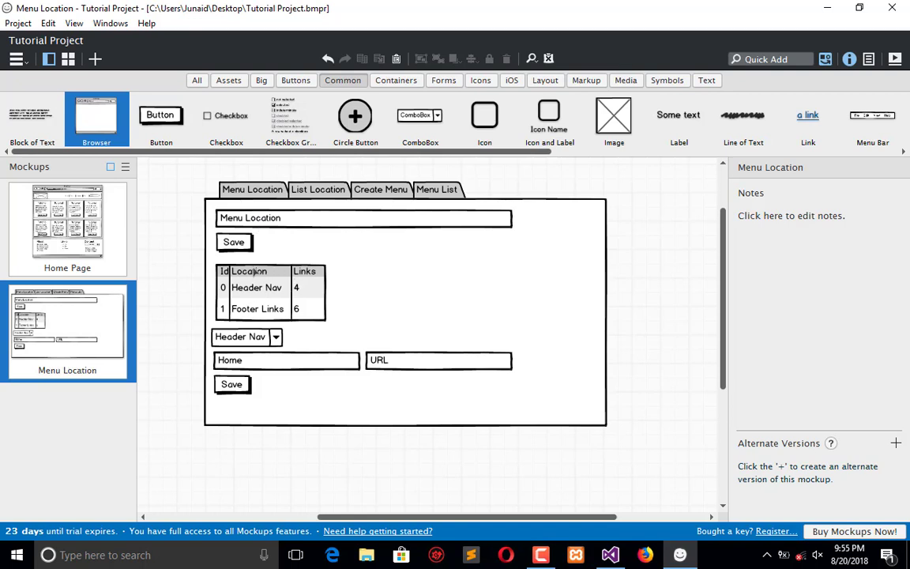
{"action": "mouse_move", "coordinate": [286, 363]}
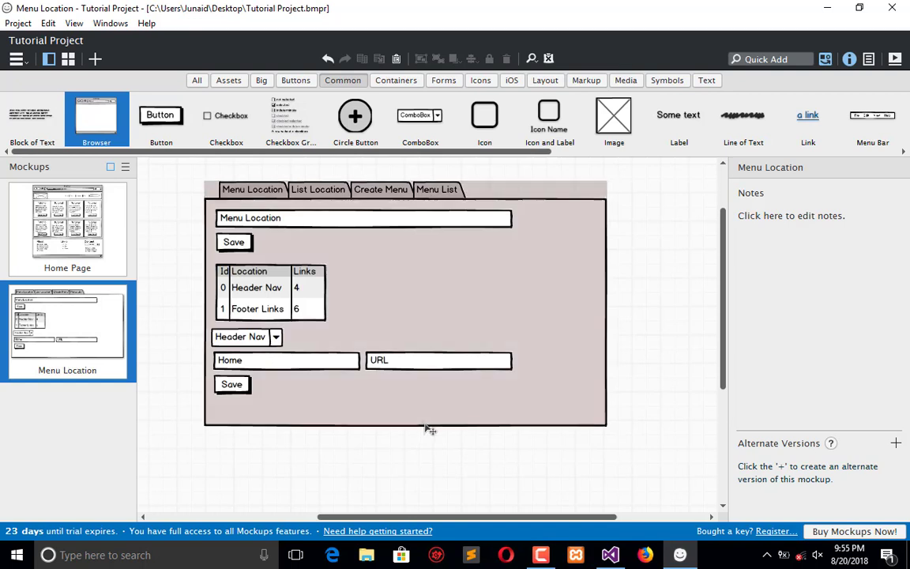
- Copy the location data grid to below the lower form
{"action": "left_click", "coordinate": [268, 287]}
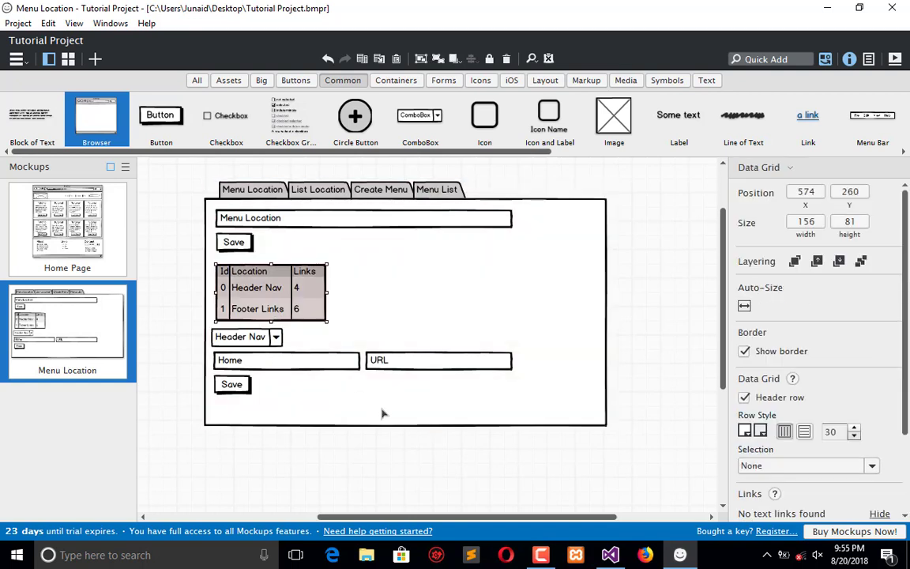
{"action": "left_click_drag", "start_coordinate": [272, 293], "coordinate": [341, 414]}
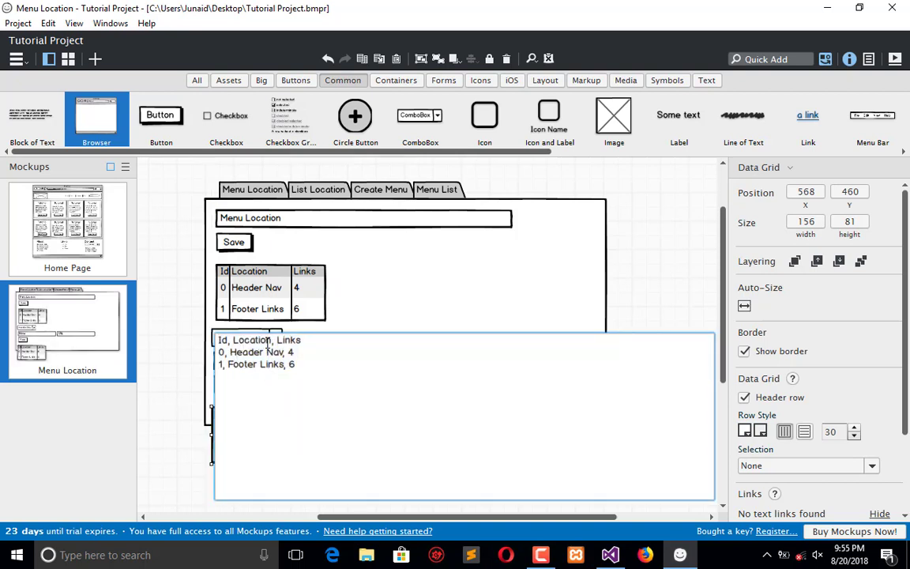
{"action": "double_click", "coordinate": [287, 339]}
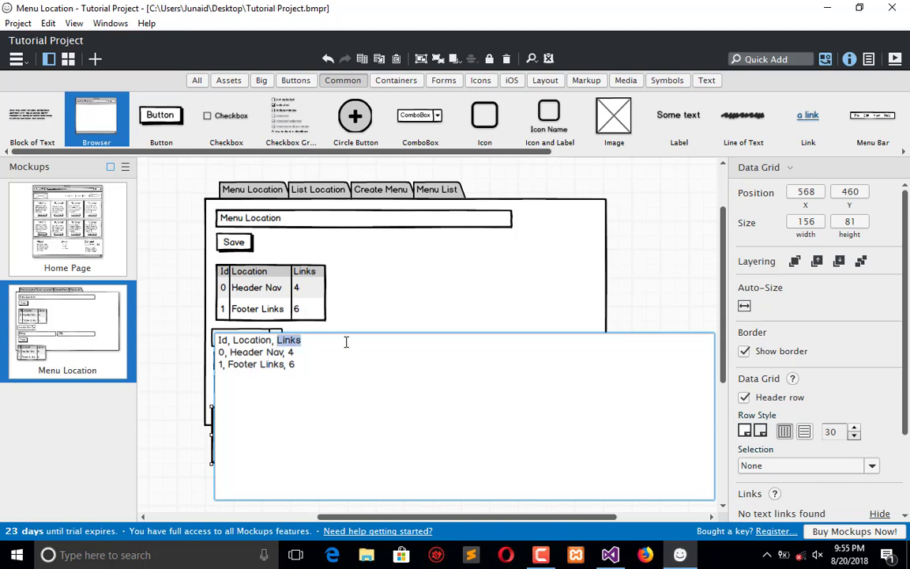
- Edit the copy to Id, Location, Name, URL, Action columns with Home abc.com and Contact /contact rows offering Edit | Delete
{"action": "type", "text": "Name,"}
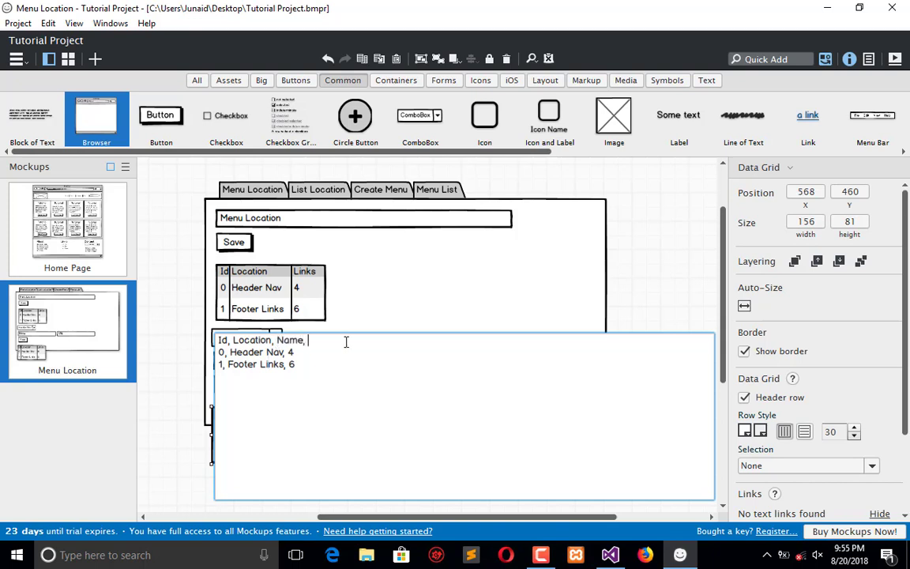
{"action": "type", "text": "URL"}
{"action": "left_click", "coordinate": [464, 352]}
{"action": "type", "text": "Home,"}
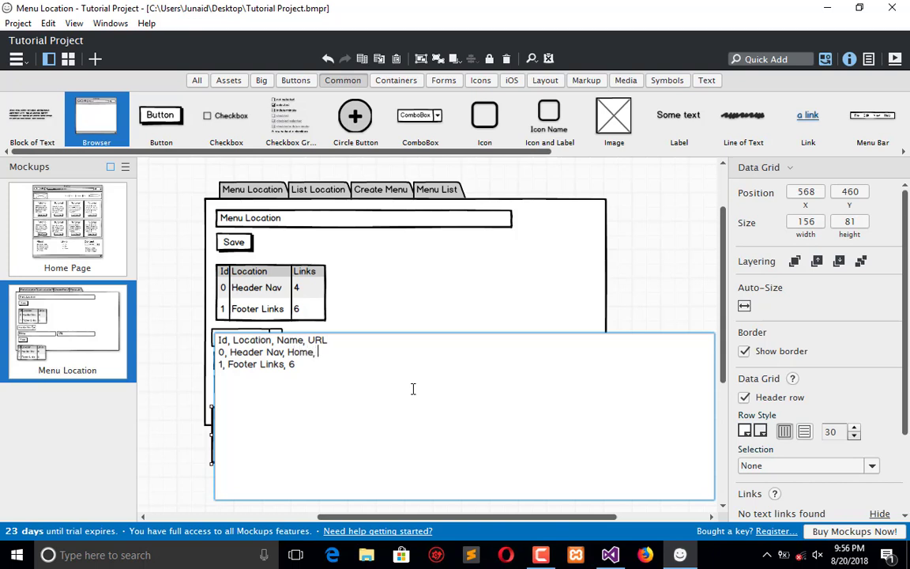
{"action": "type", "text": "abc"}
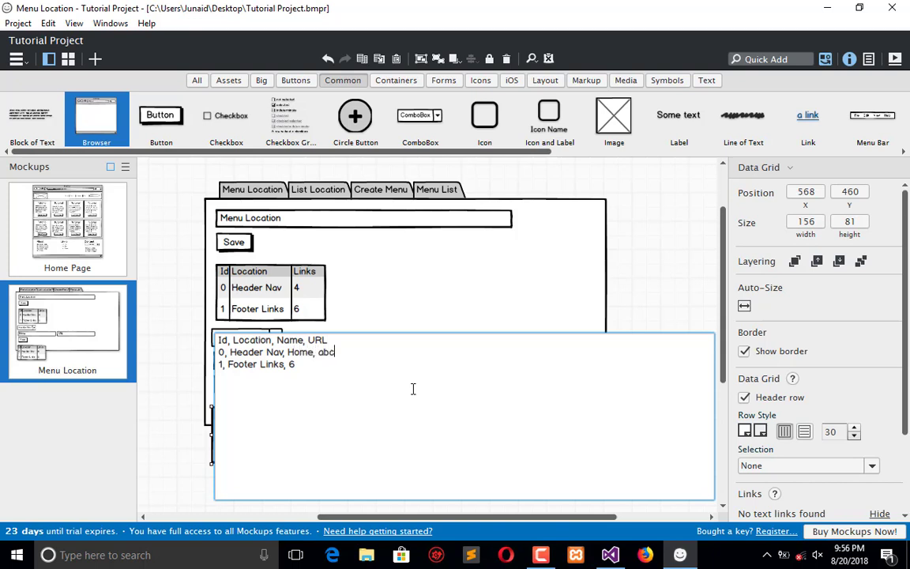
{"action": "type", "text": ".com"}
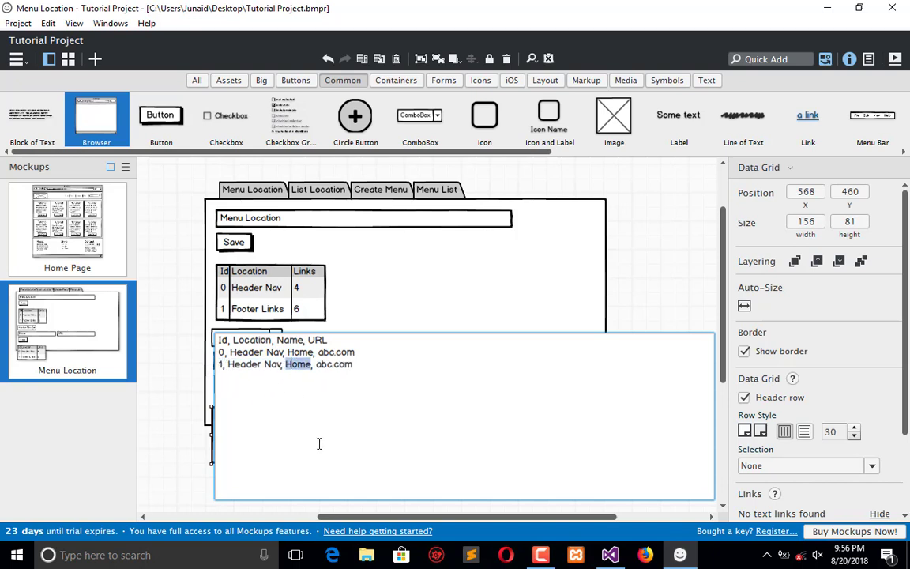
{"action": "type", "text": "Contact"}
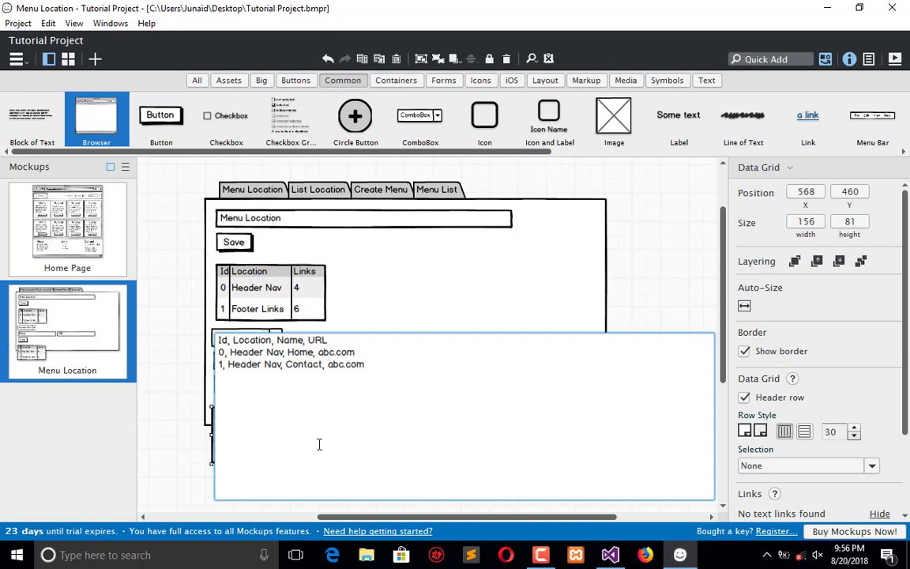
{"action": "type", "text": "/contact"}
{"action": "type", "text": ", A"}
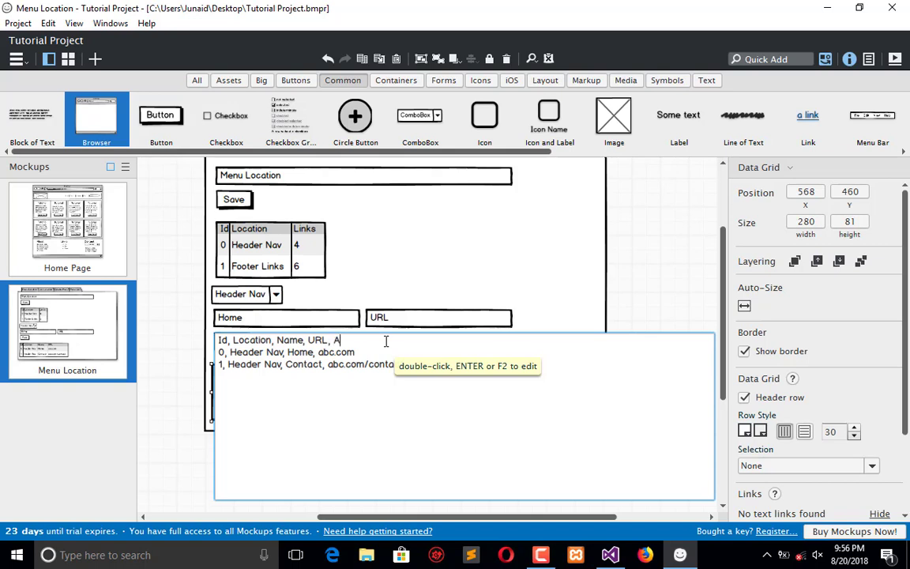
{"action": "type", "text": "ction"}
{"action": "type", "text": ", Edit | D"}
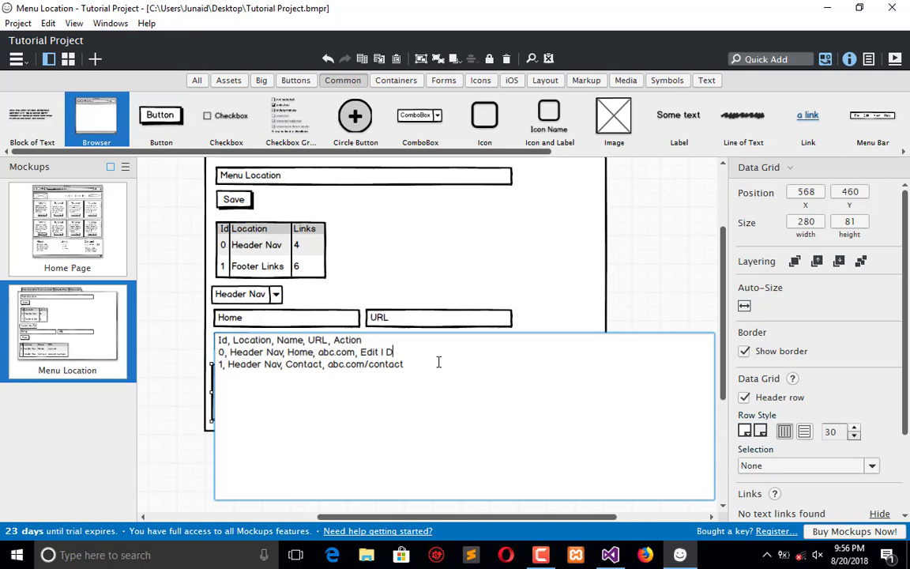
{"action": "type", "text": "elete"}
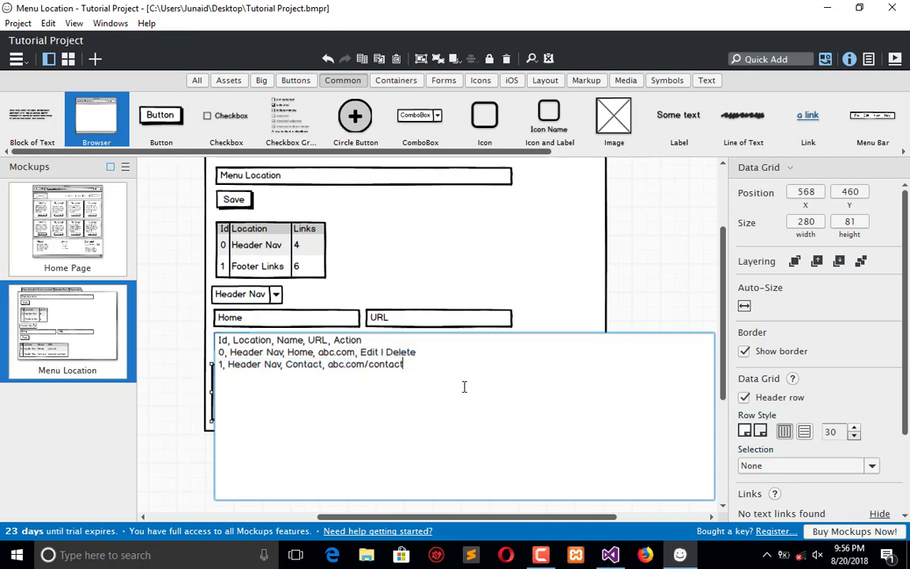
{"action": "type", "text": ", Edit | Delete"}
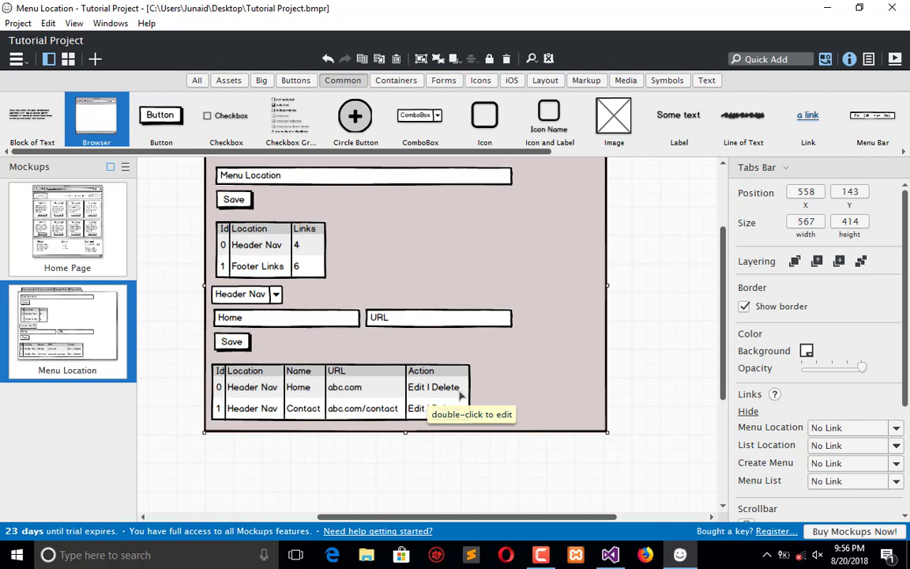
{"action": "mouse_move", "coordinate": [629, 400]}
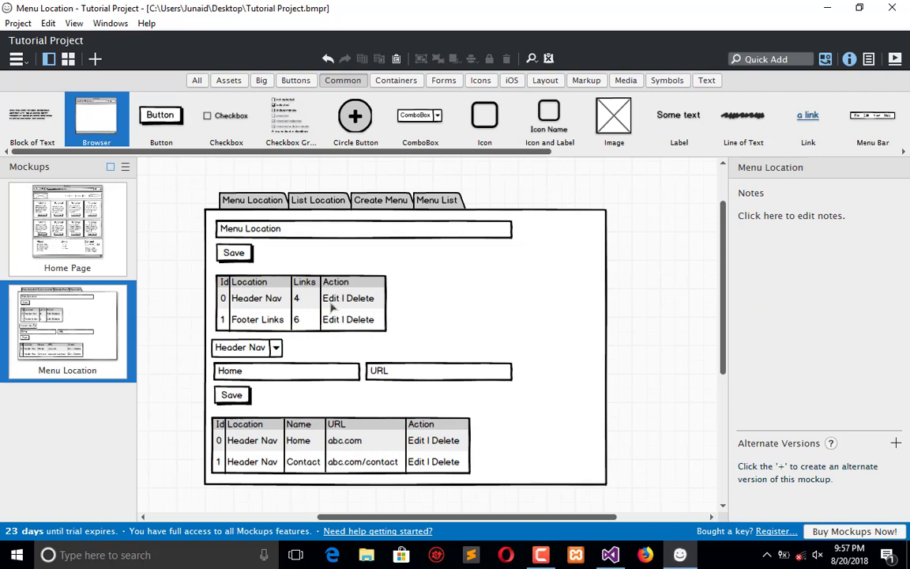
{"action": "mouse_move", "coordinate": [243, 307]}
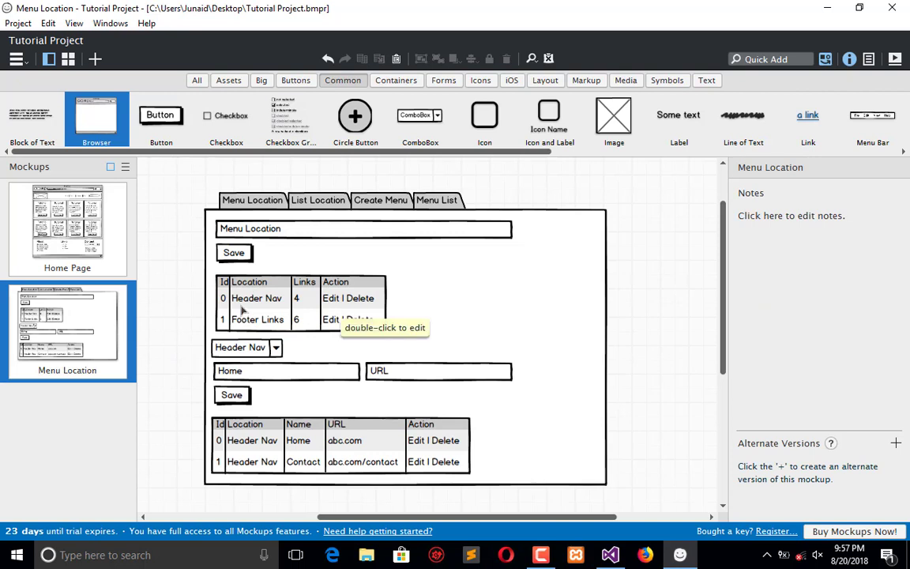
{"action": "mouse_move", "coordinate": [310, 300]}
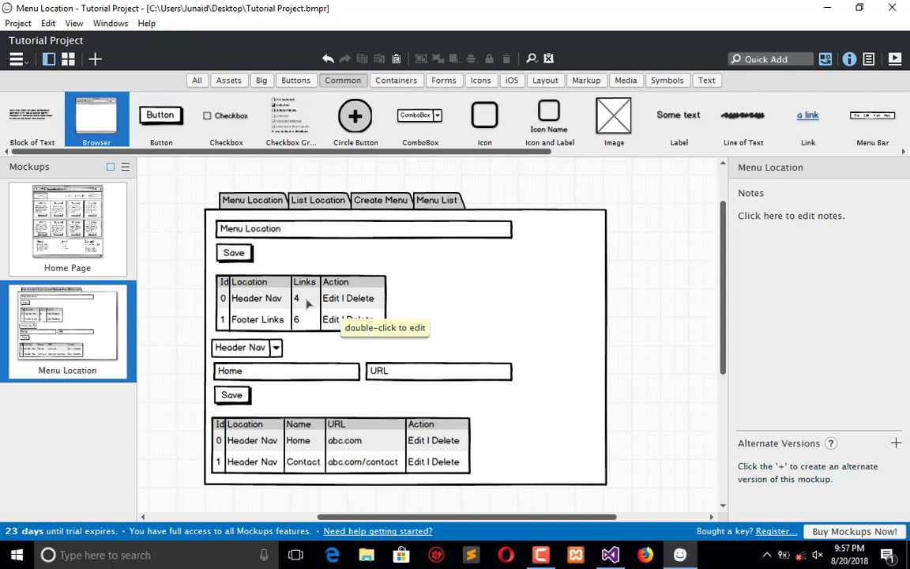
{"action": "mouse_move", "coordinate": [338, 455]}
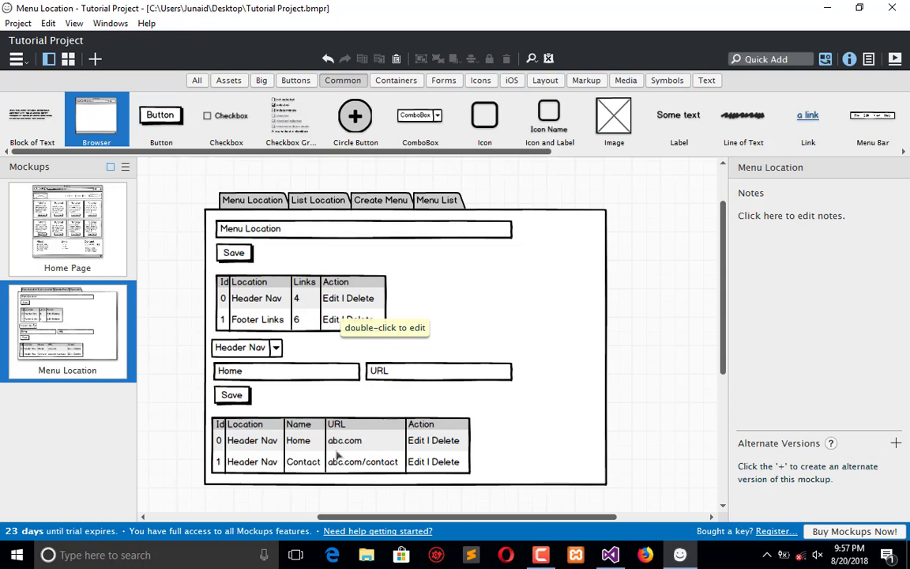
{"action": "mouse_move", "coordinate": [338, 455]}
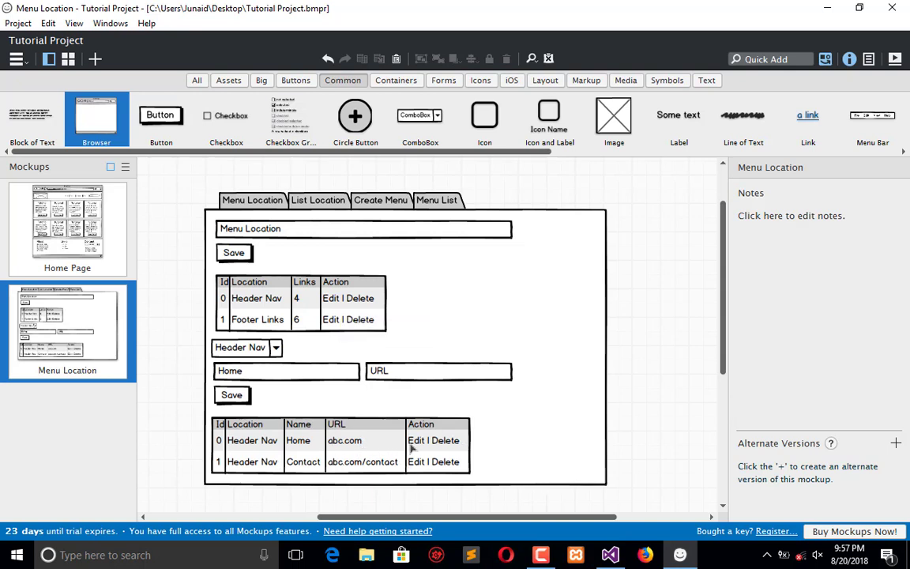
{"action": "mouse_move", "coordinate": [458, 447]}
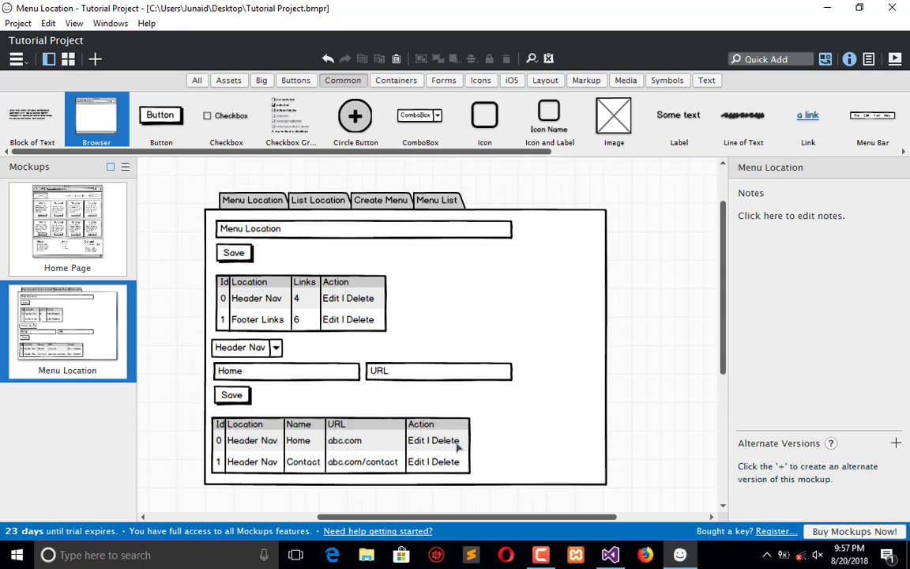
{"action": "mouse_move", "coordinate": [306, 310]}
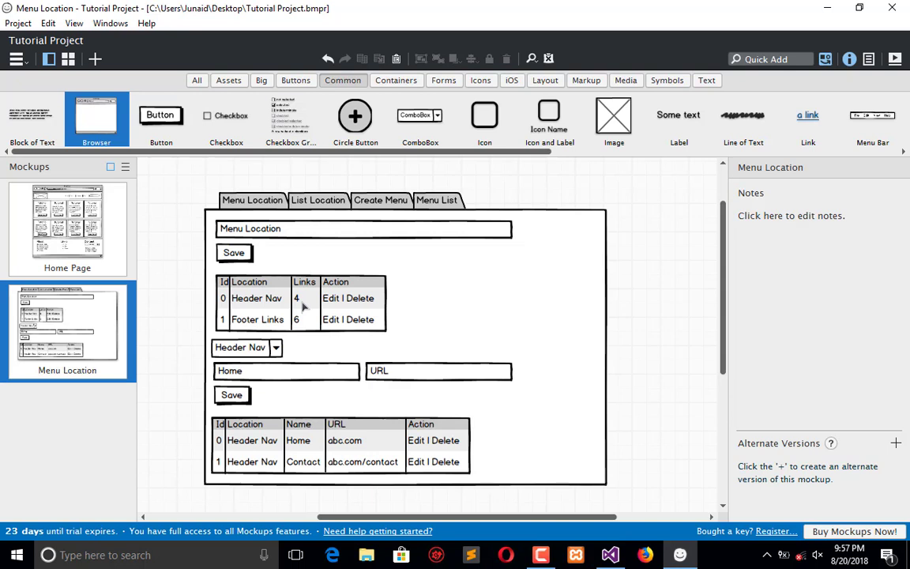
{"action": "mouse_move", "coordinate": [356, 260]}
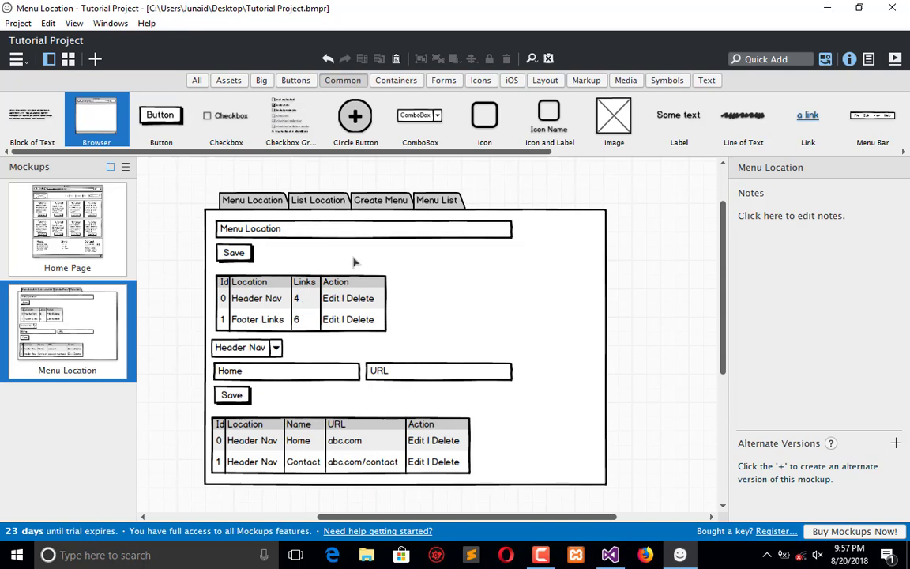